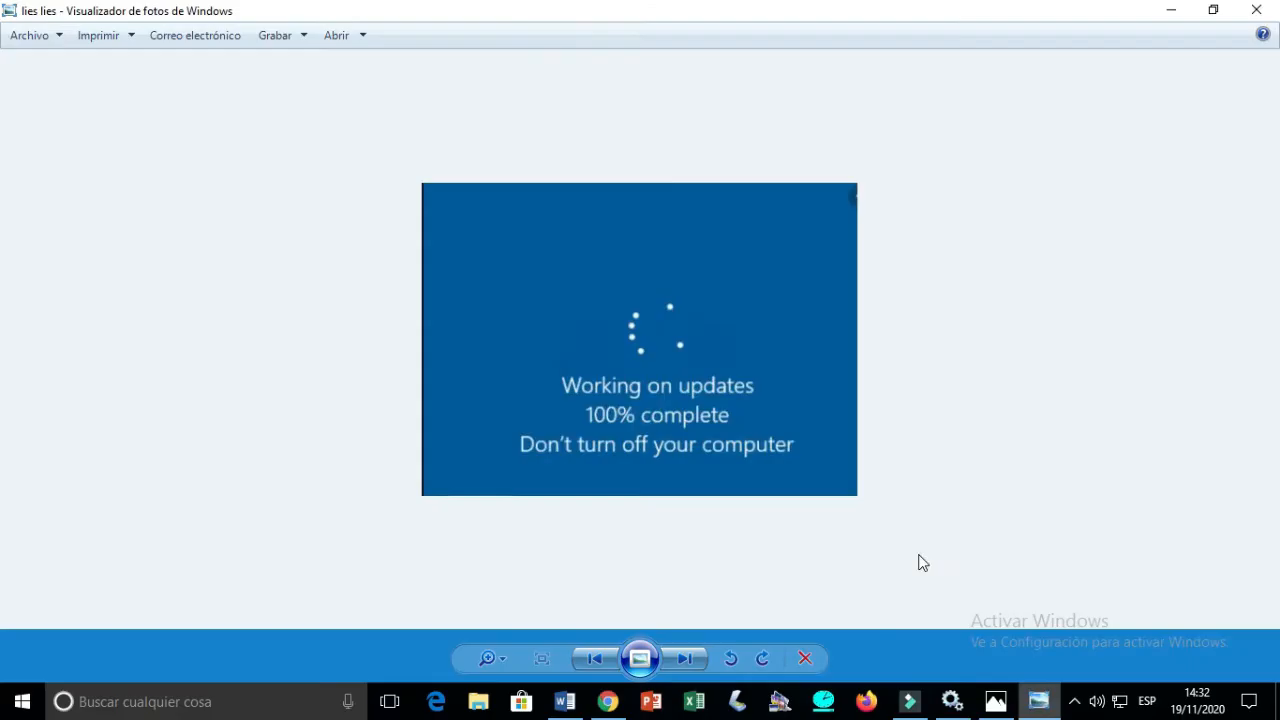
mouse_move(735, 325)
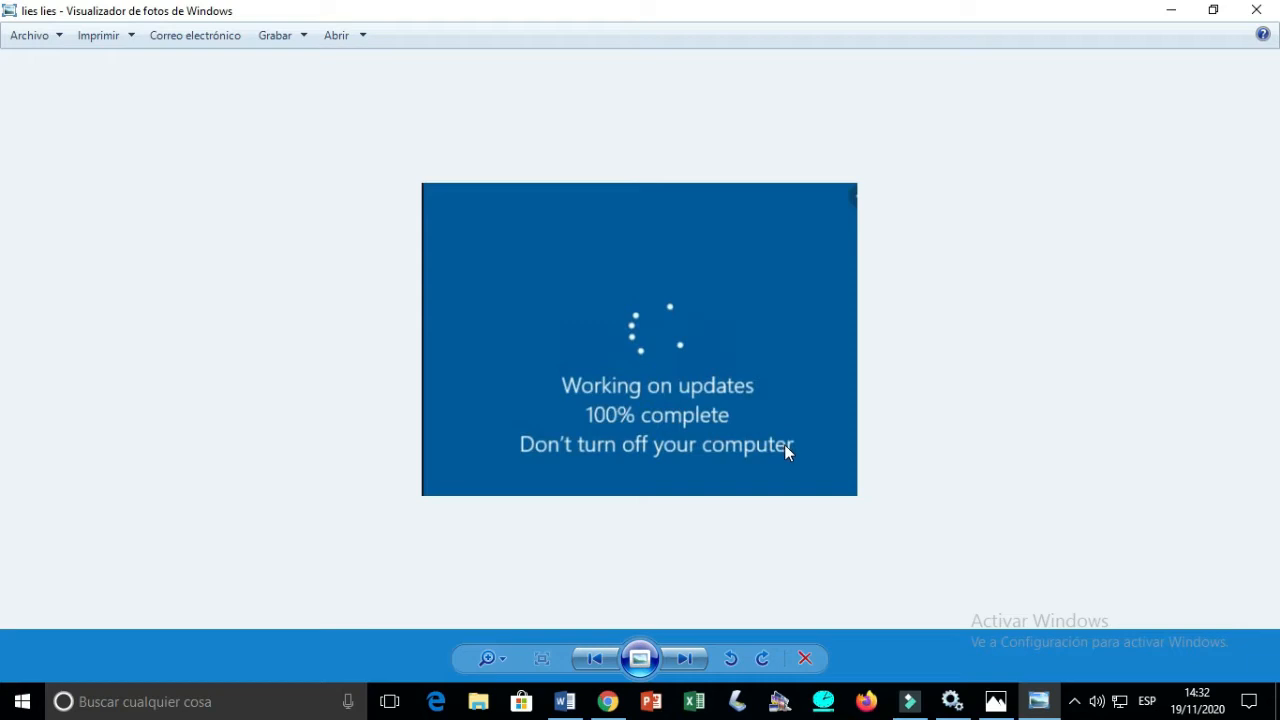
mouse_move(282, 700)
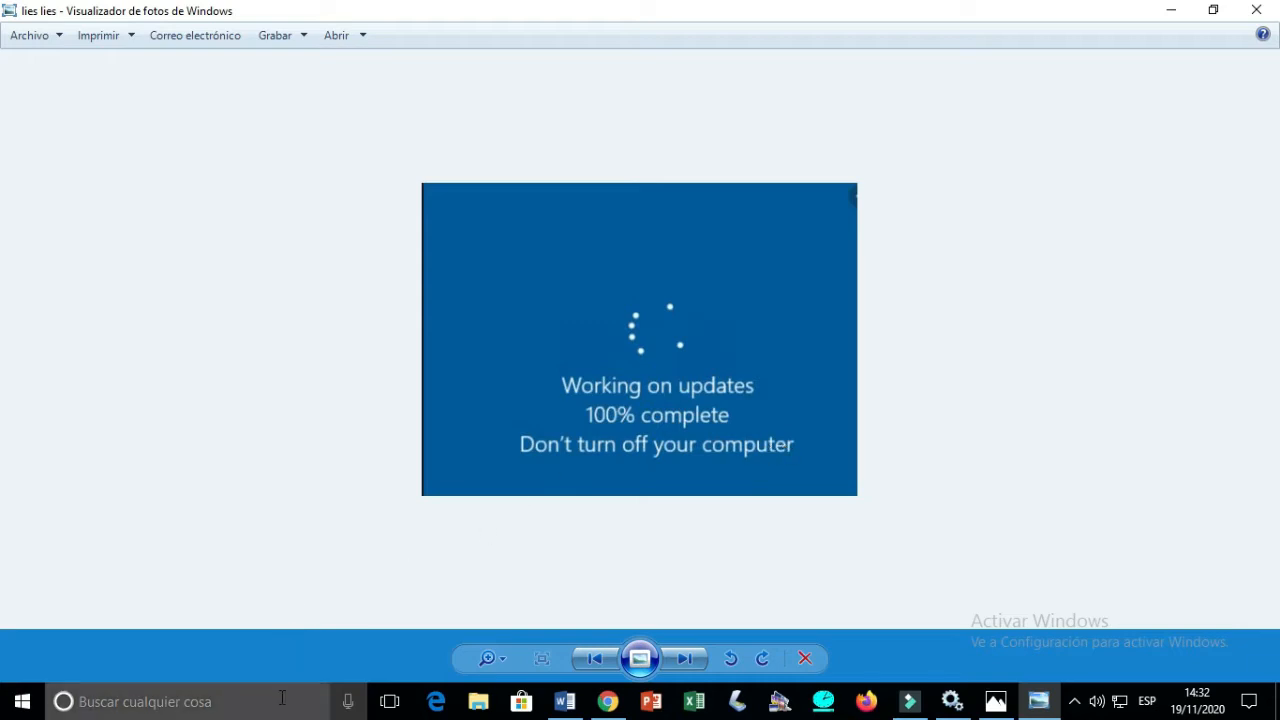
mouse_move(280, 701)
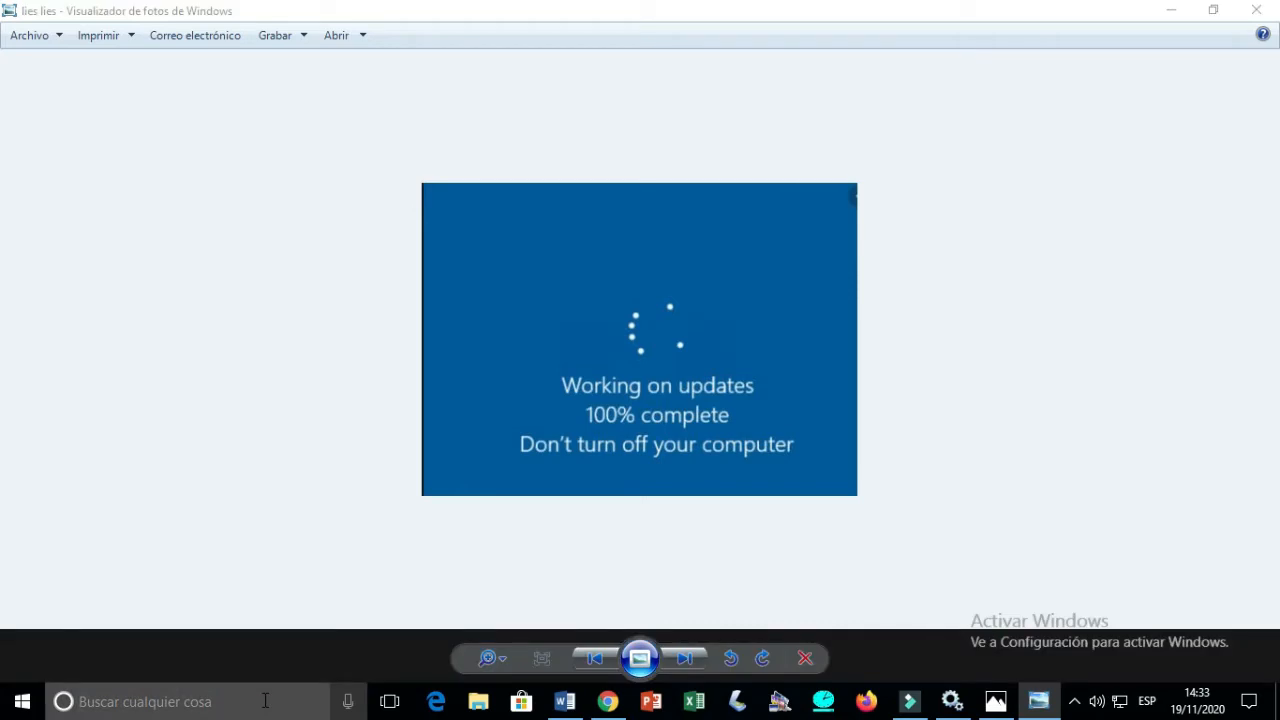
- Launch Servicios from the taskbar search and scroll down to Windows Update
click(170, 702)
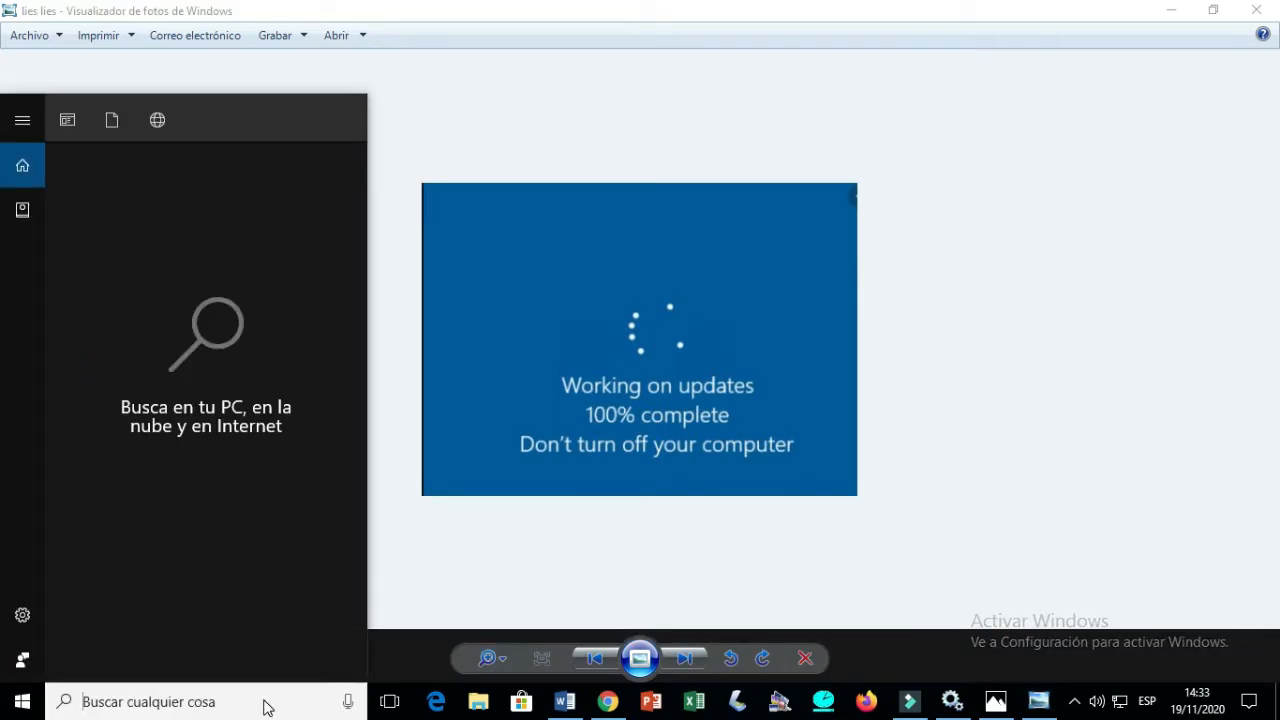
text(se)
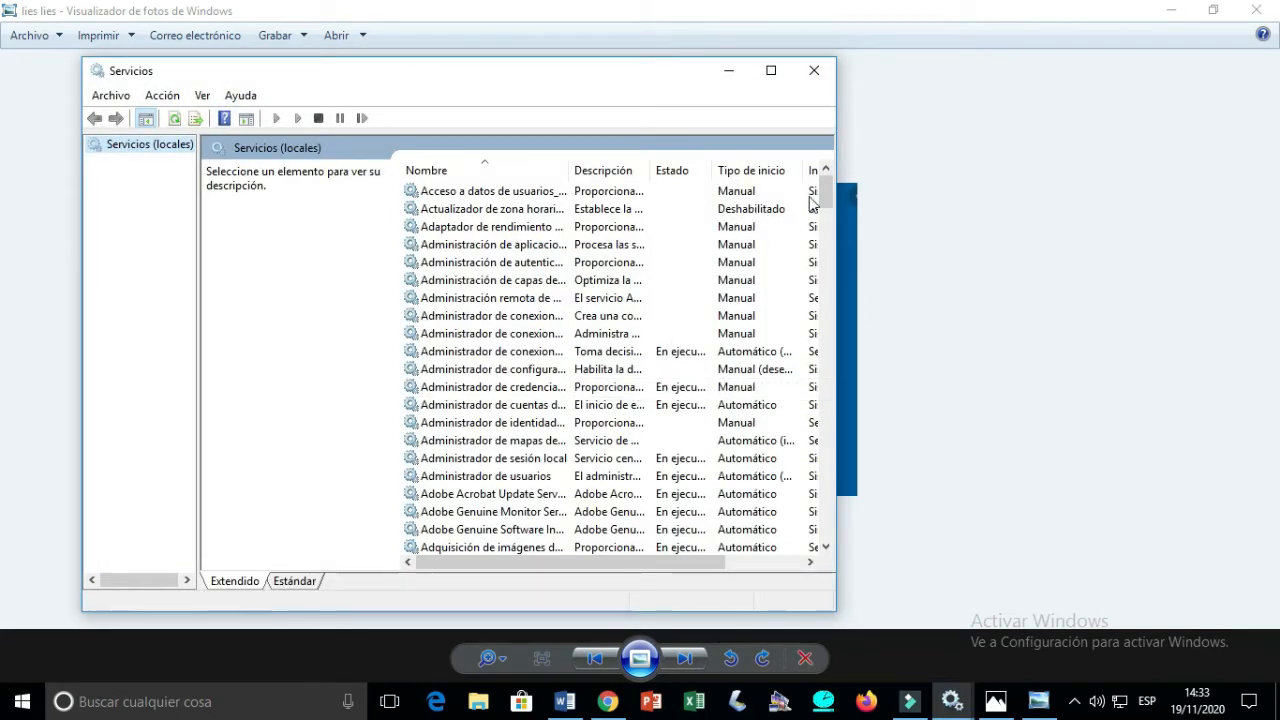
scroll(down, 3)
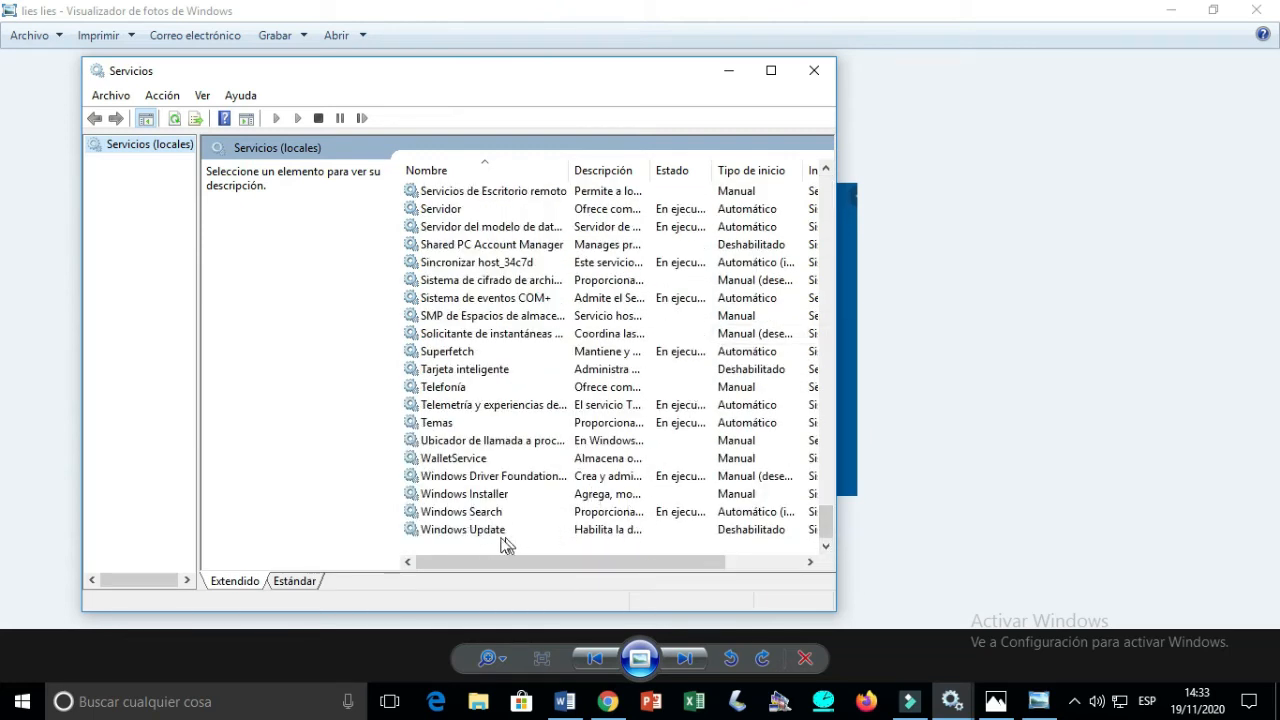
- Apply startup type Deshabilitado to Windows Update and select its service name wuauserv
double_click(460, 529)
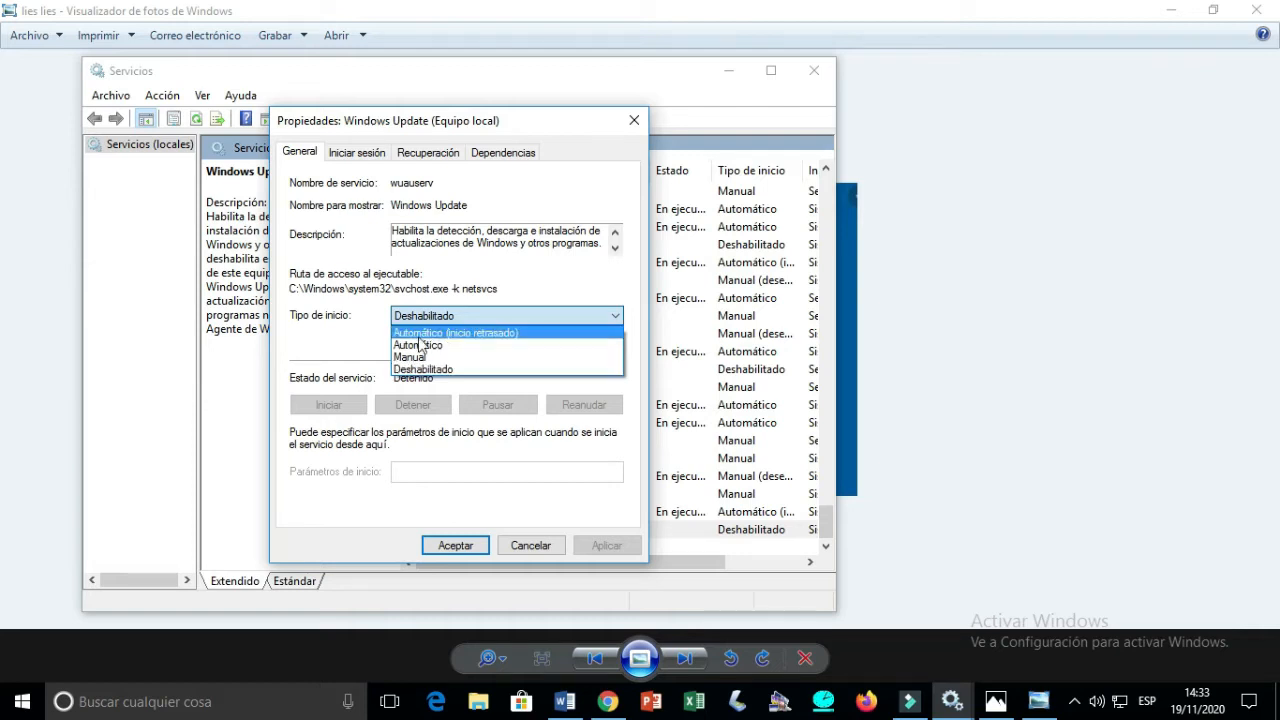
click(411, 357)
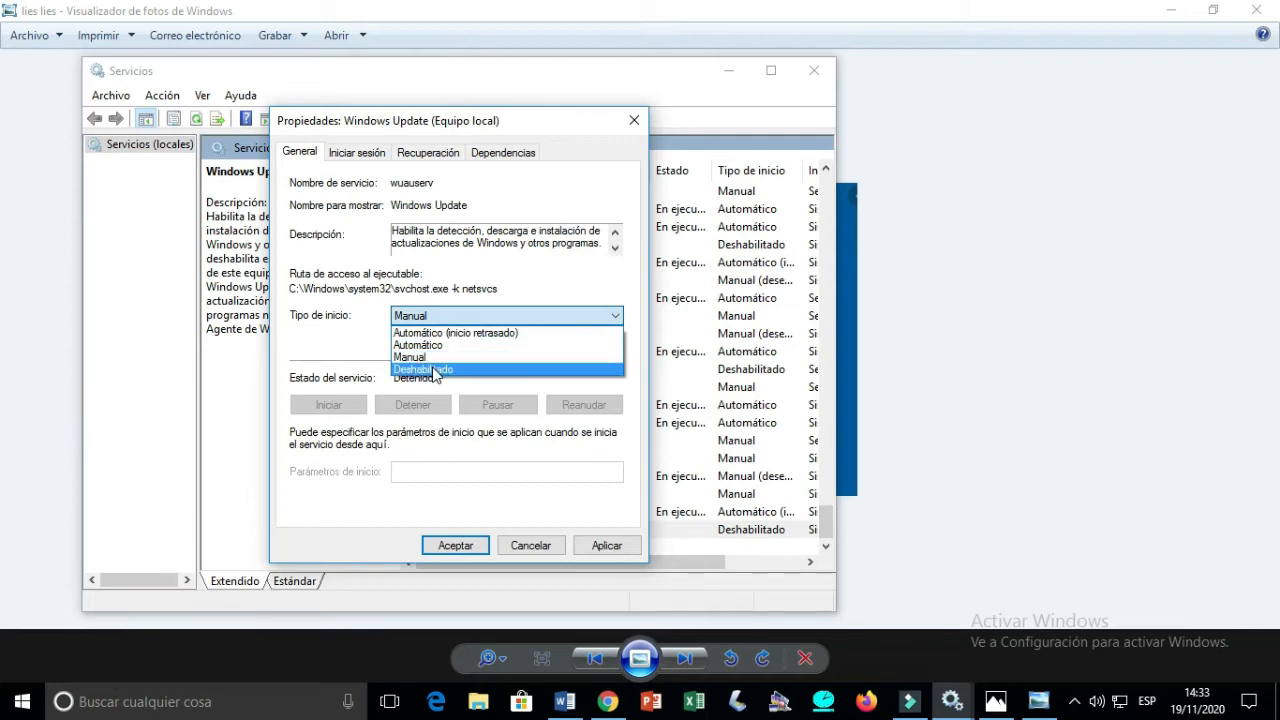
click(423, 369)
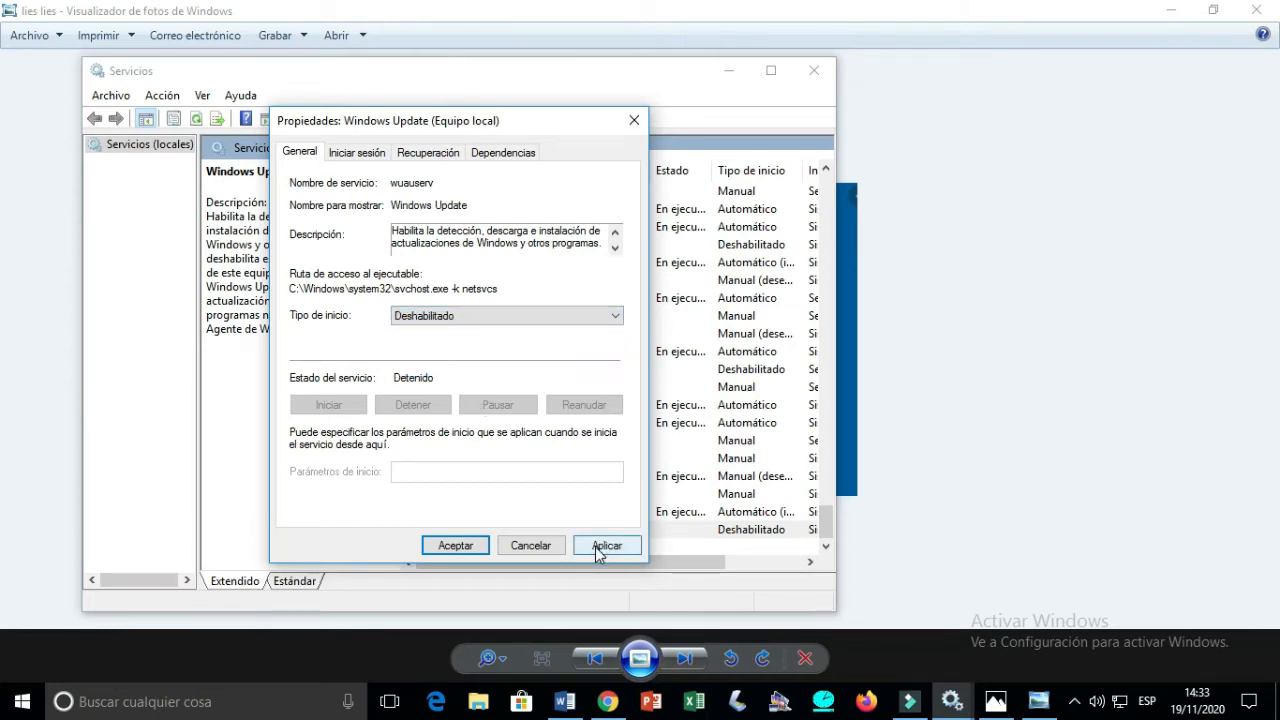
click(606, 545)
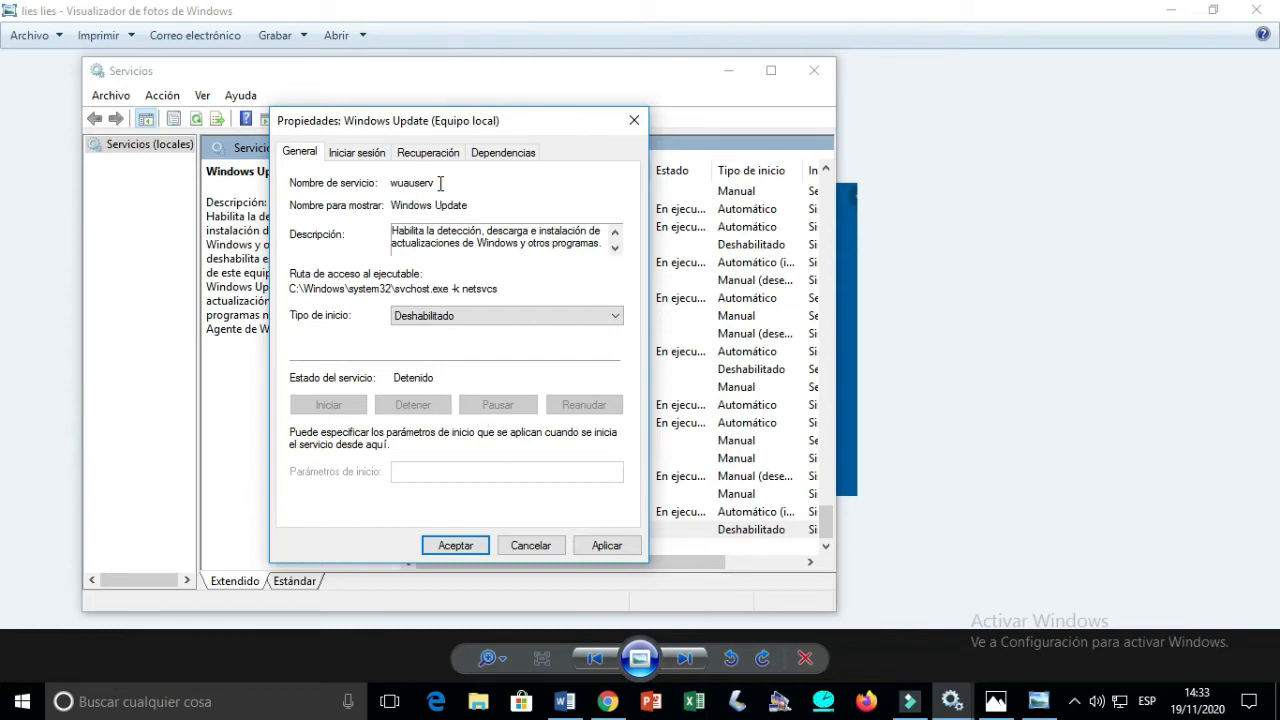
double_click(412, 182)
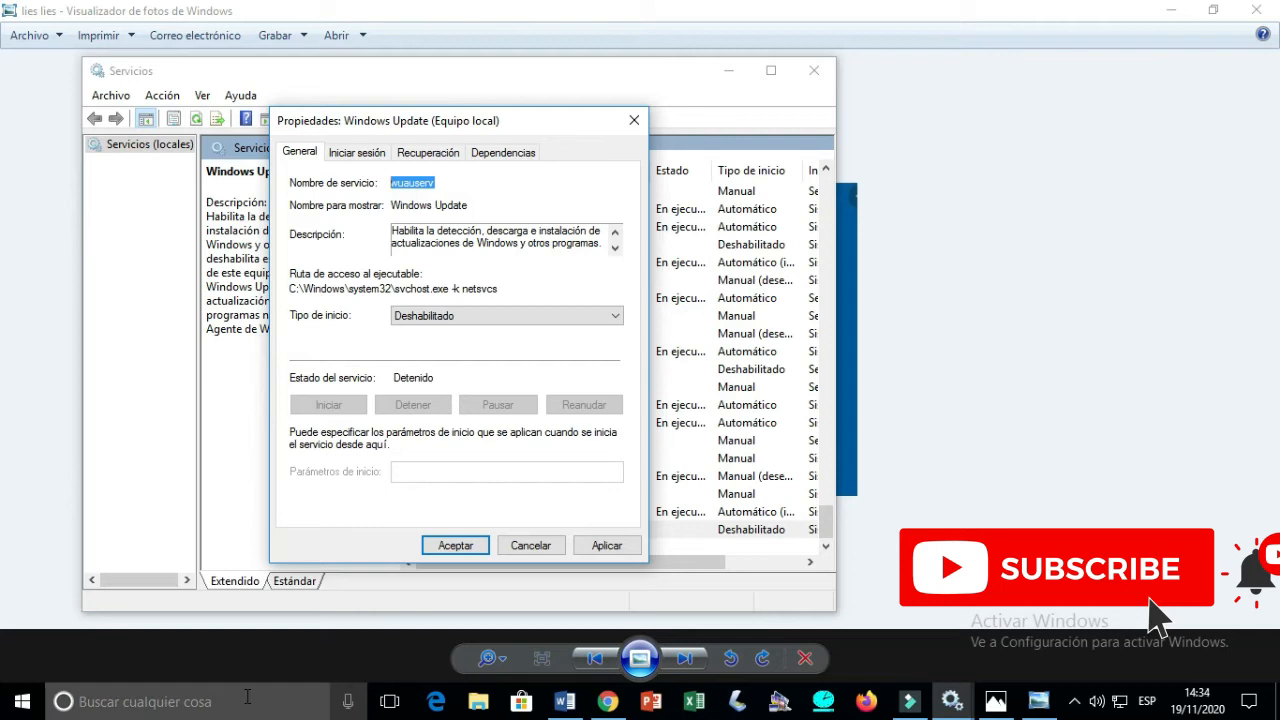
- Launch regedit and expand HKEY_LOCAL_MACHINE > SYSTEM > CurrentControlSet in the tree
click(150, 704)
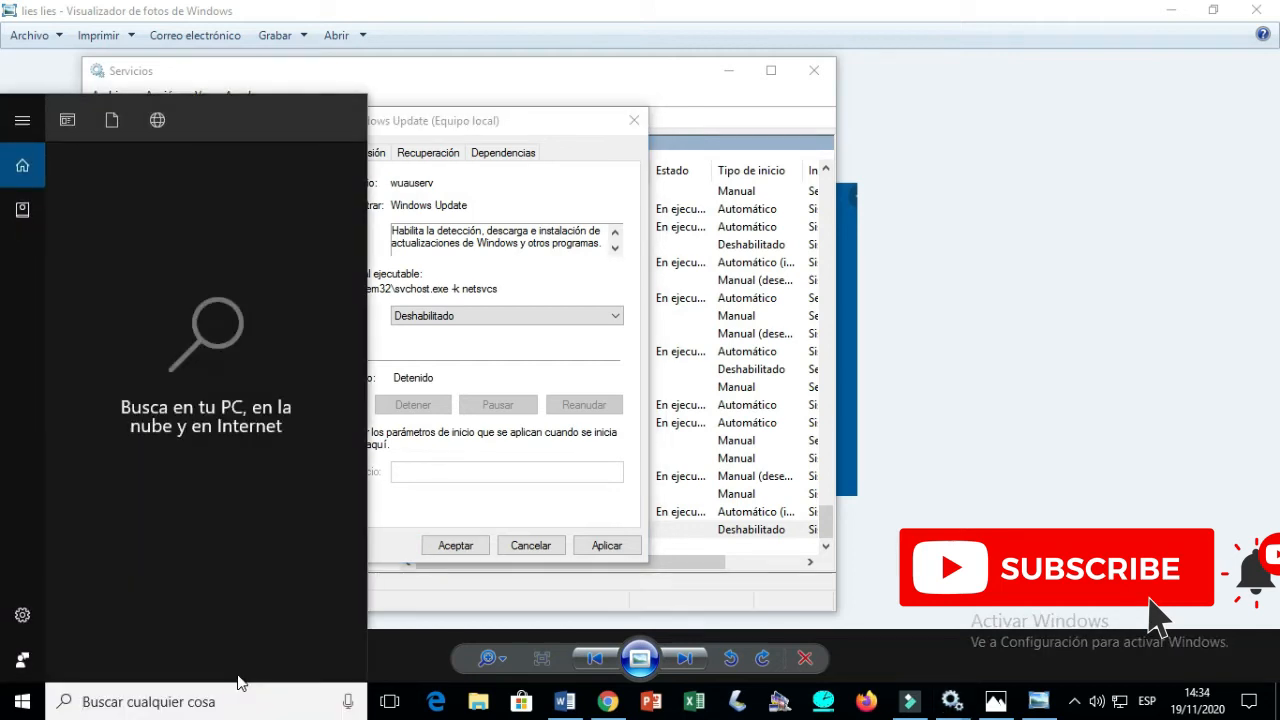
text(regedit)
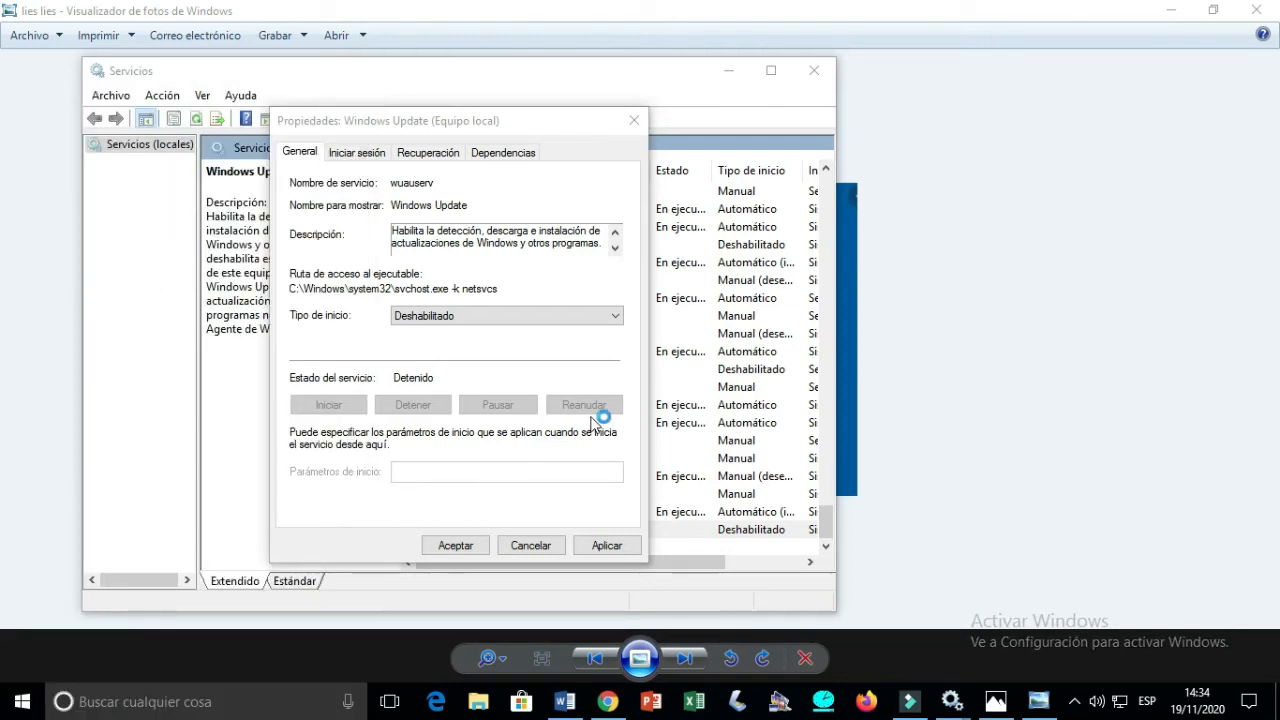
mouse_move(1016, 596)
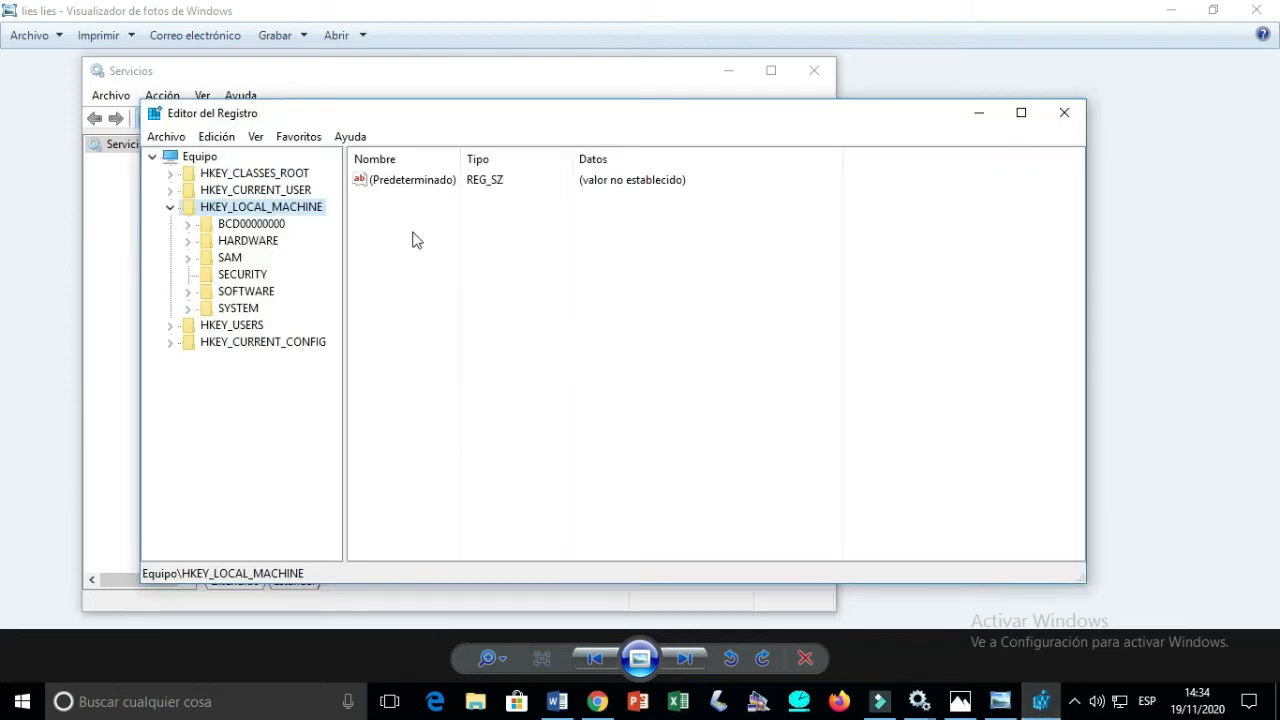
click(170, 207)
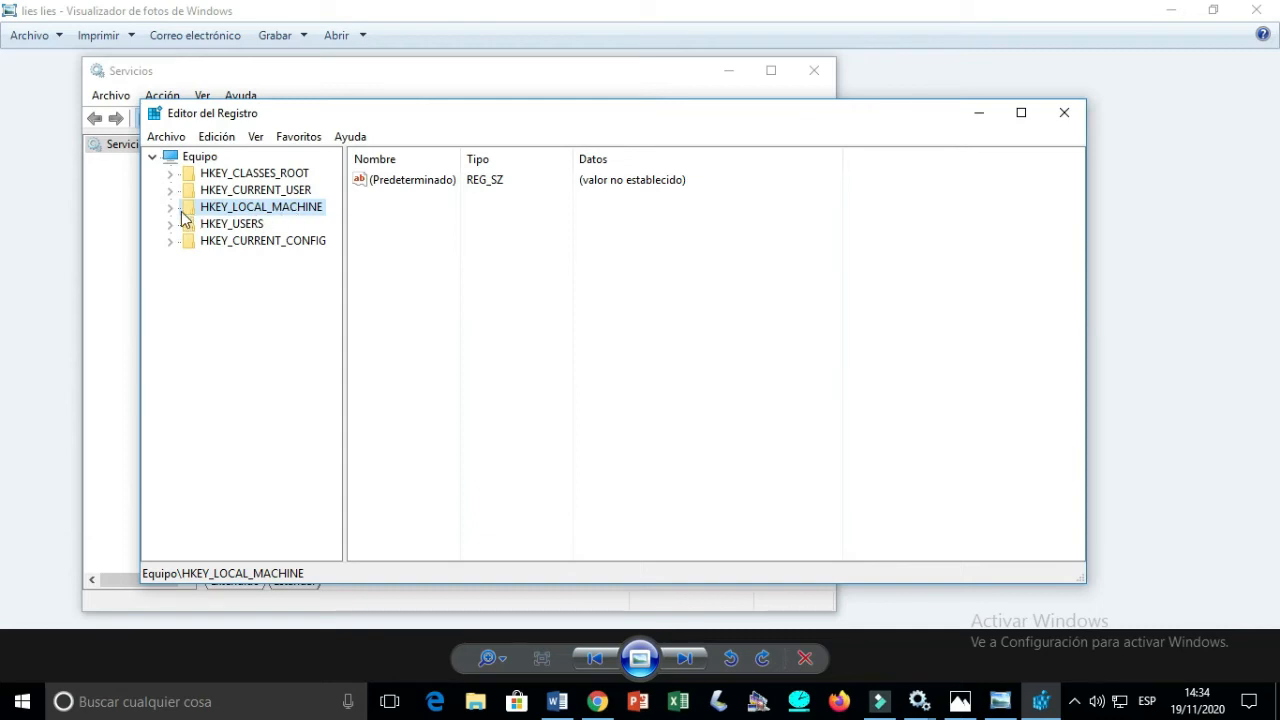
click(170, 207)
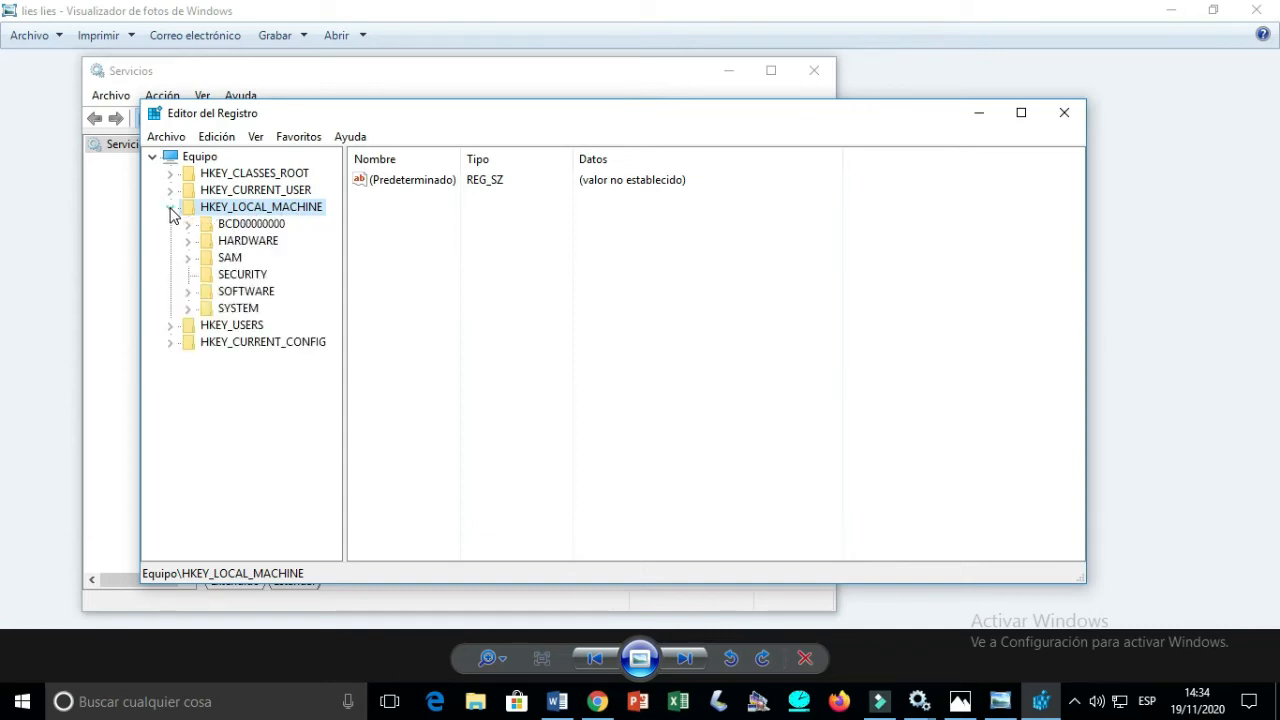
mouse_move(234, 314)
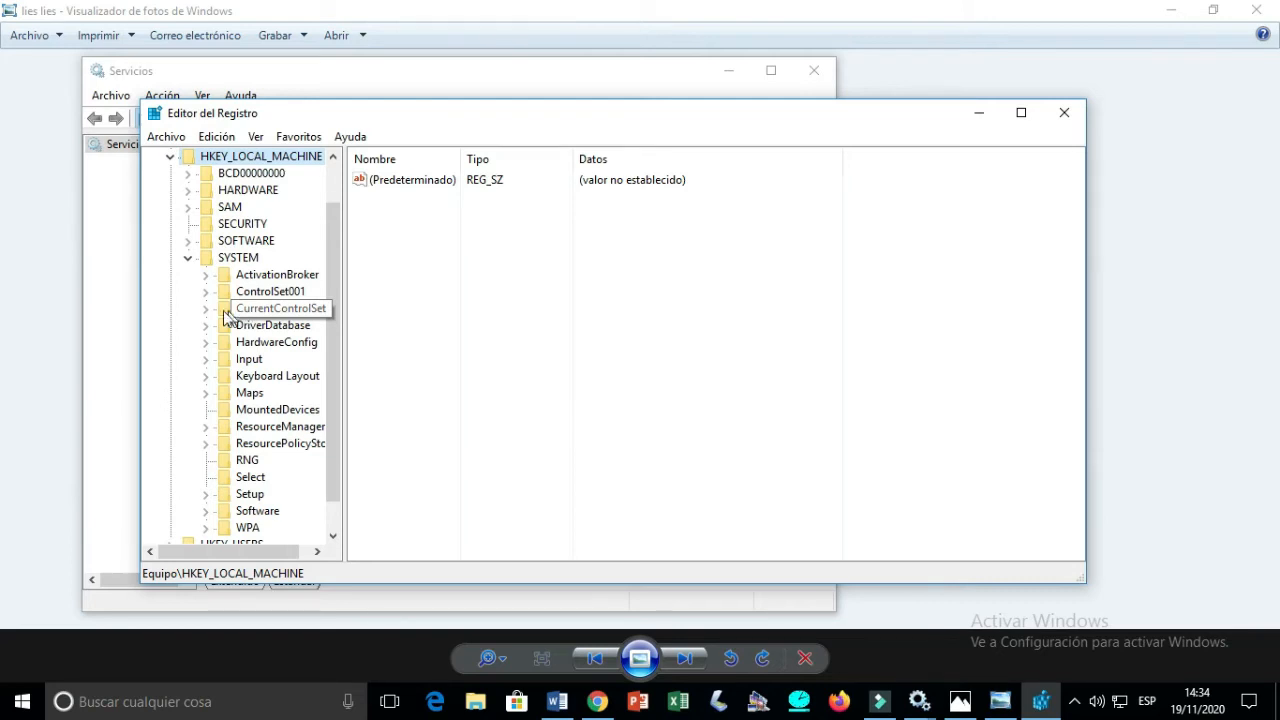
click(205, 308)
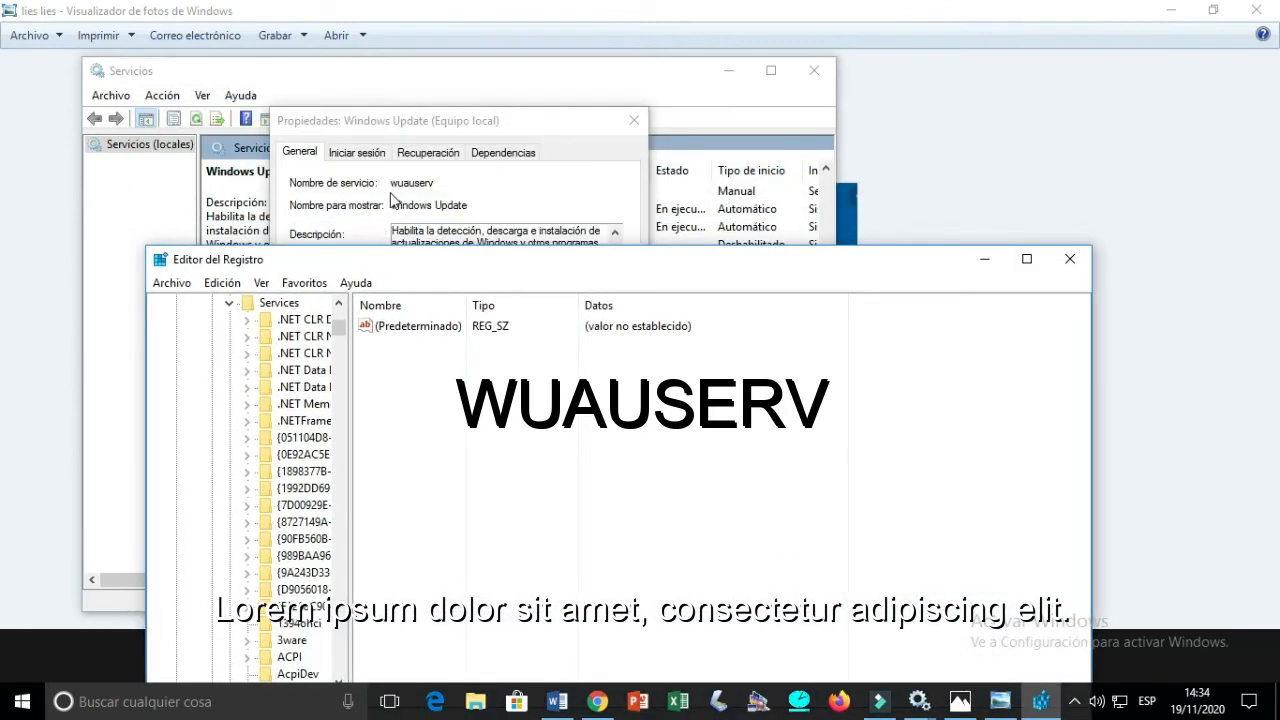
- Scroll through the Services subkeys and select wuauserv, showing Start 0x00000004
scroll(down, 3)
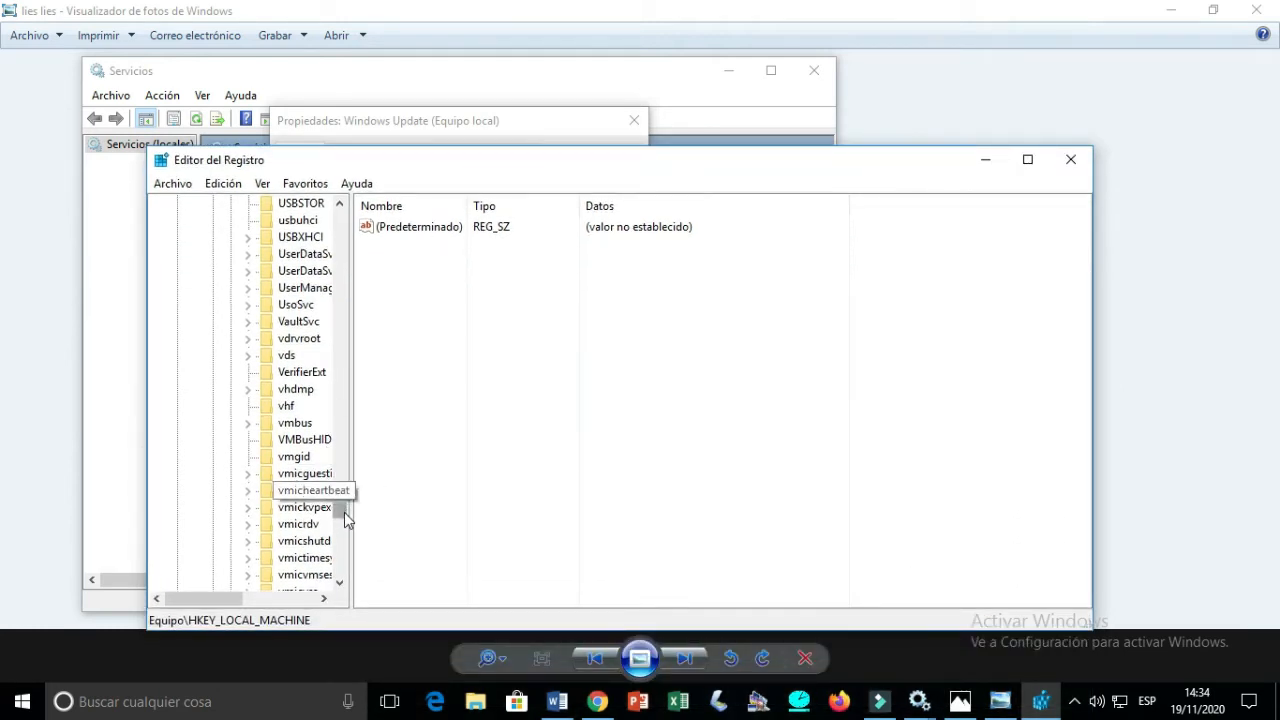
scroll(down, 3)
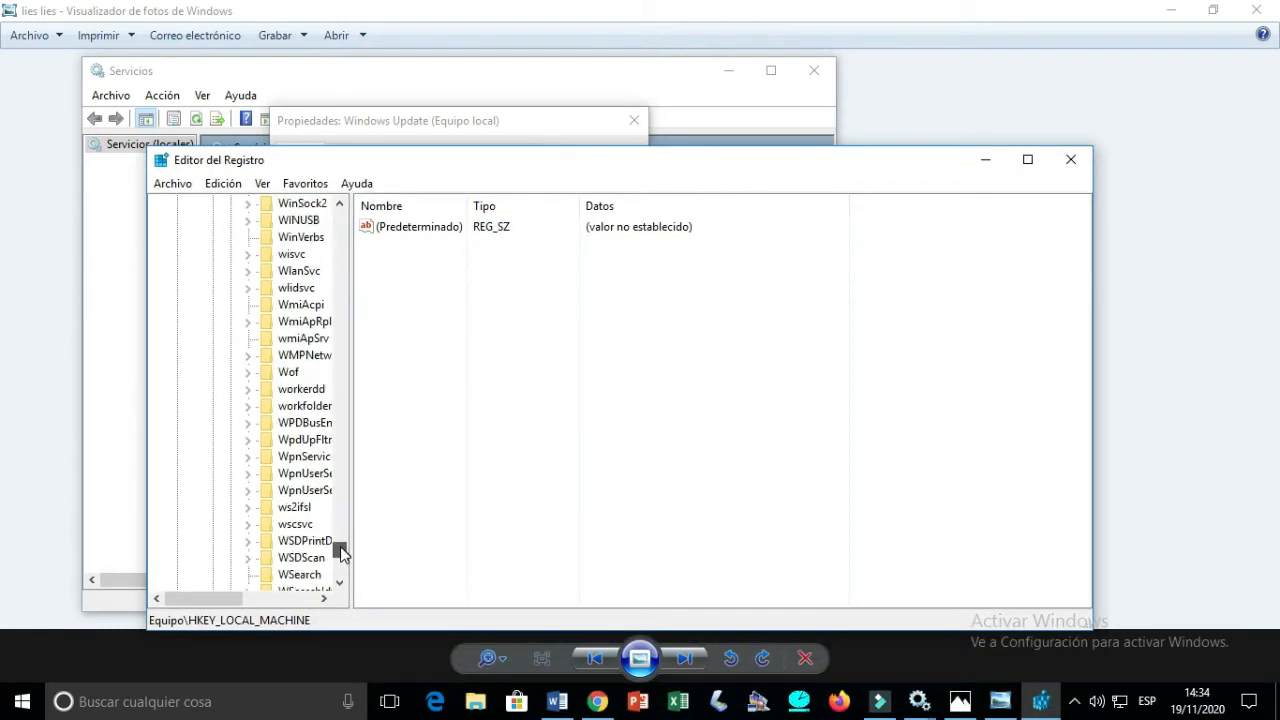
scroll(down, 3)
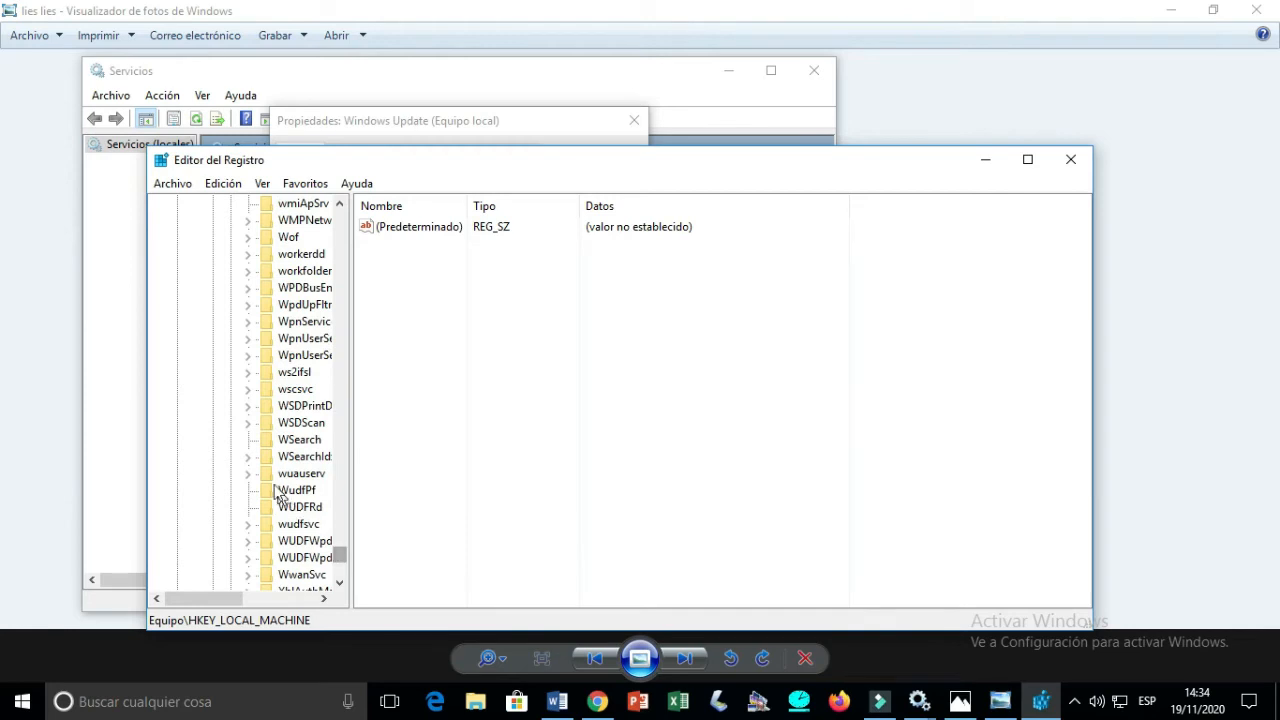
mouse_move(283, 479)
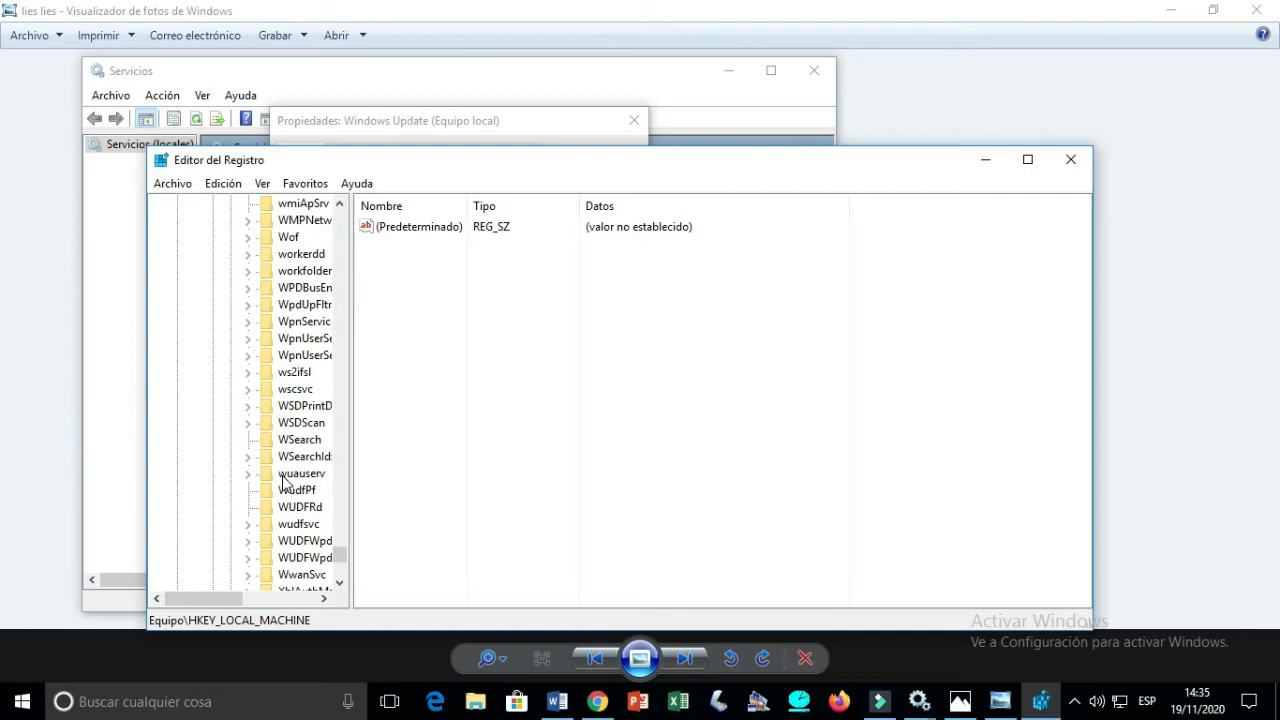
click(300, 473)
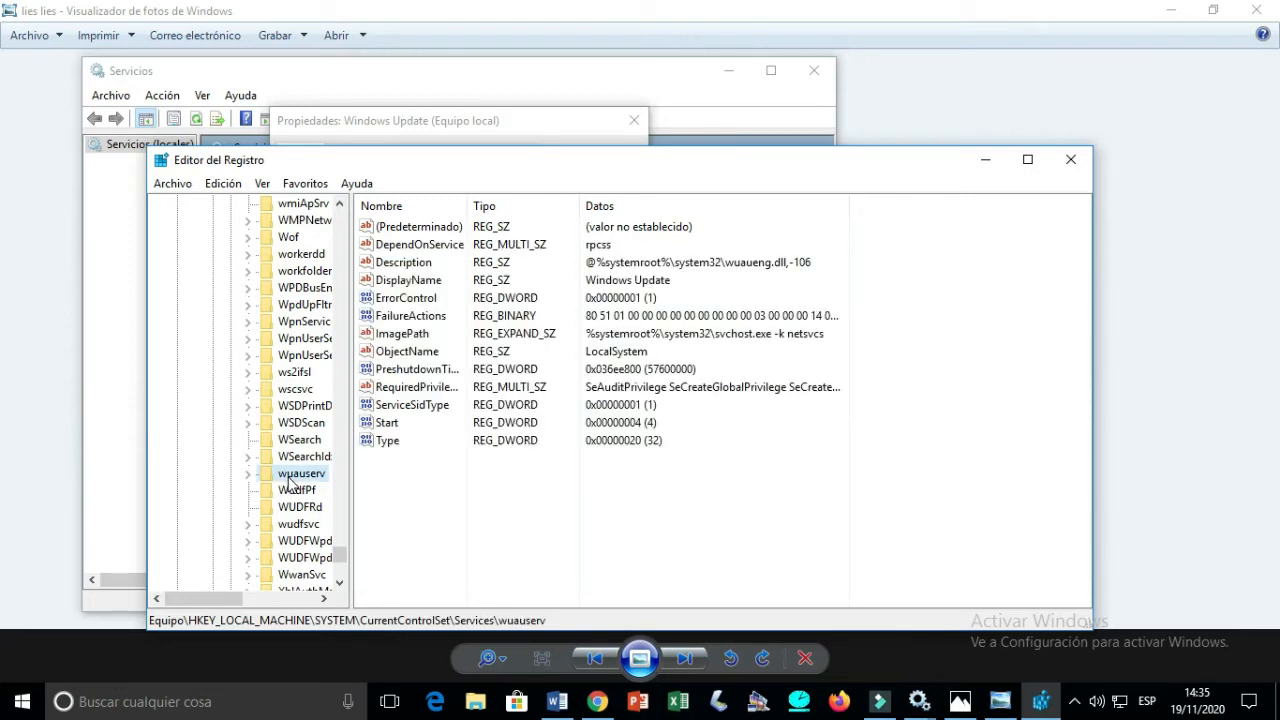
- Export the wuauserv key to the Desktop as wuaserv.reg, overwriting the existing file
right_click(297, 473)
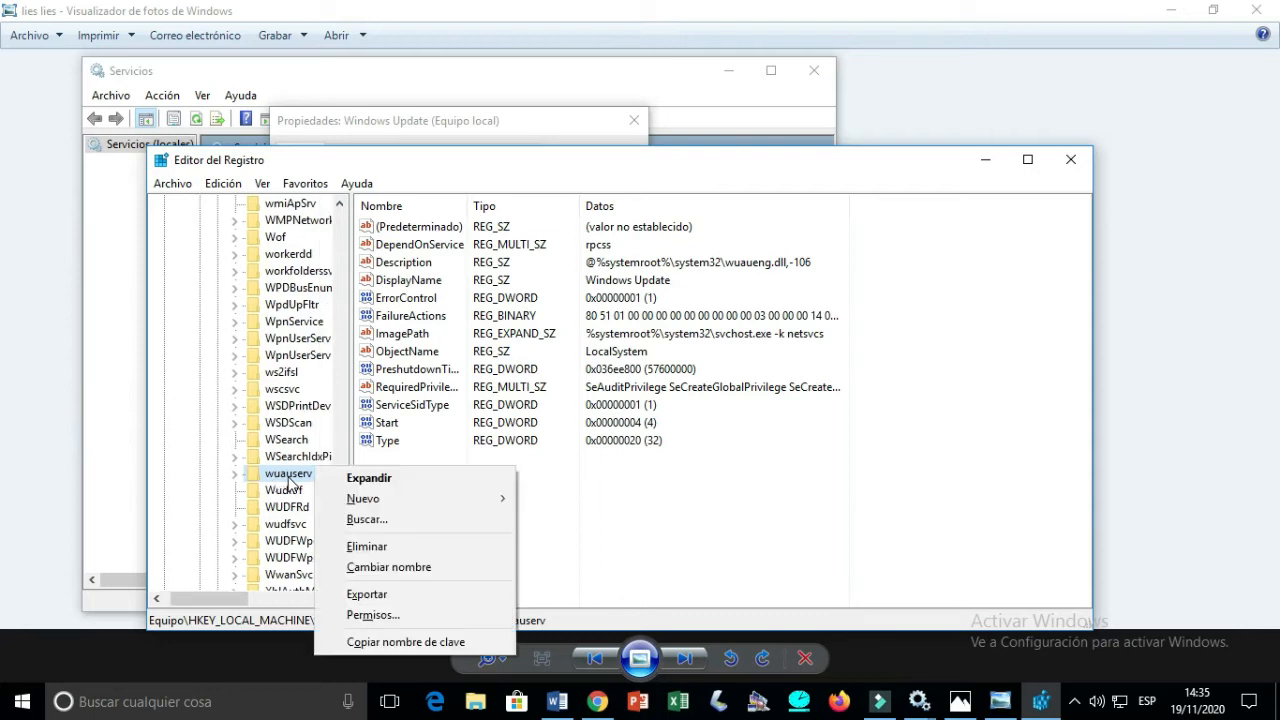
mouse_move(366, 594)
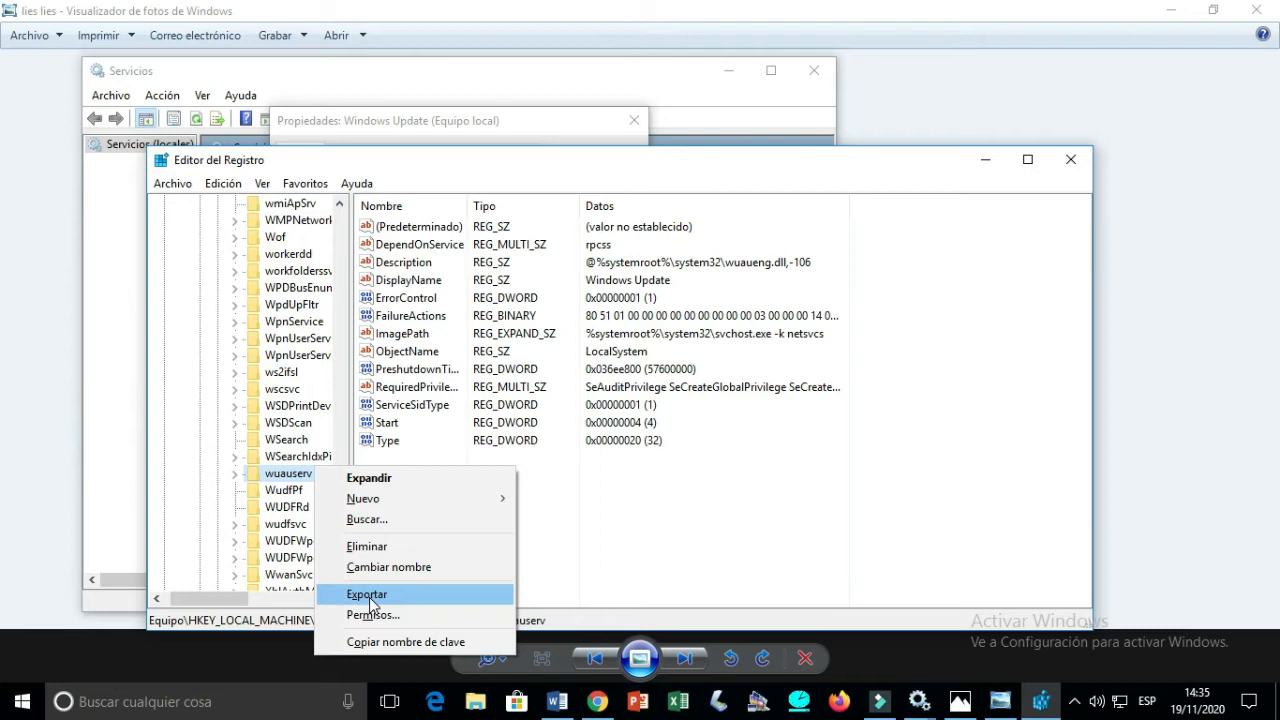
click(366, 594)
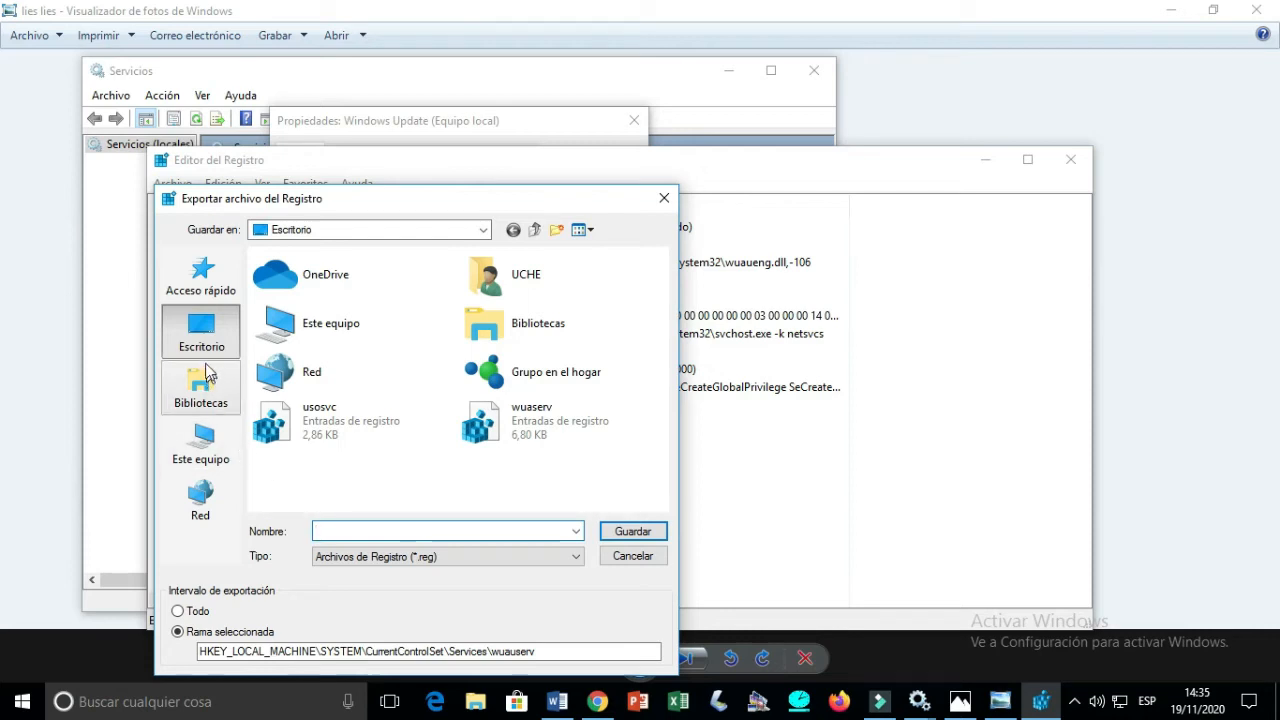
text(wuaserv)
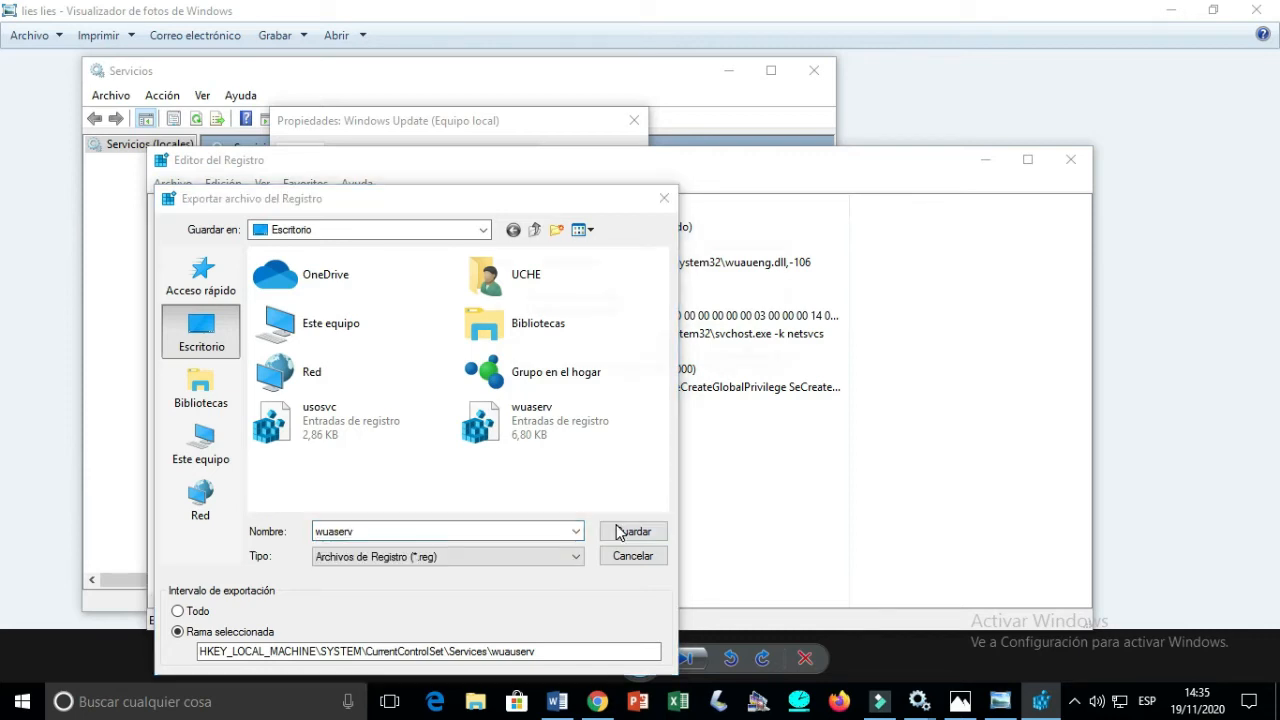
click(633, 531)
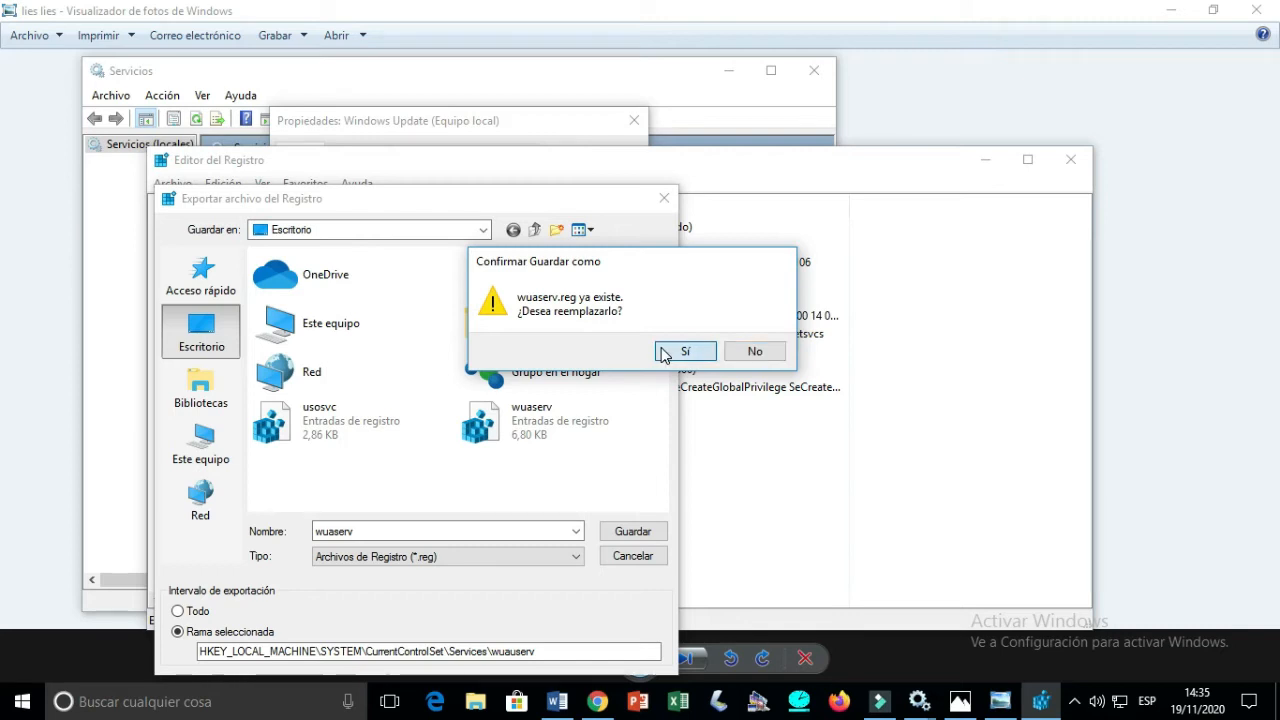
click(685, 351)
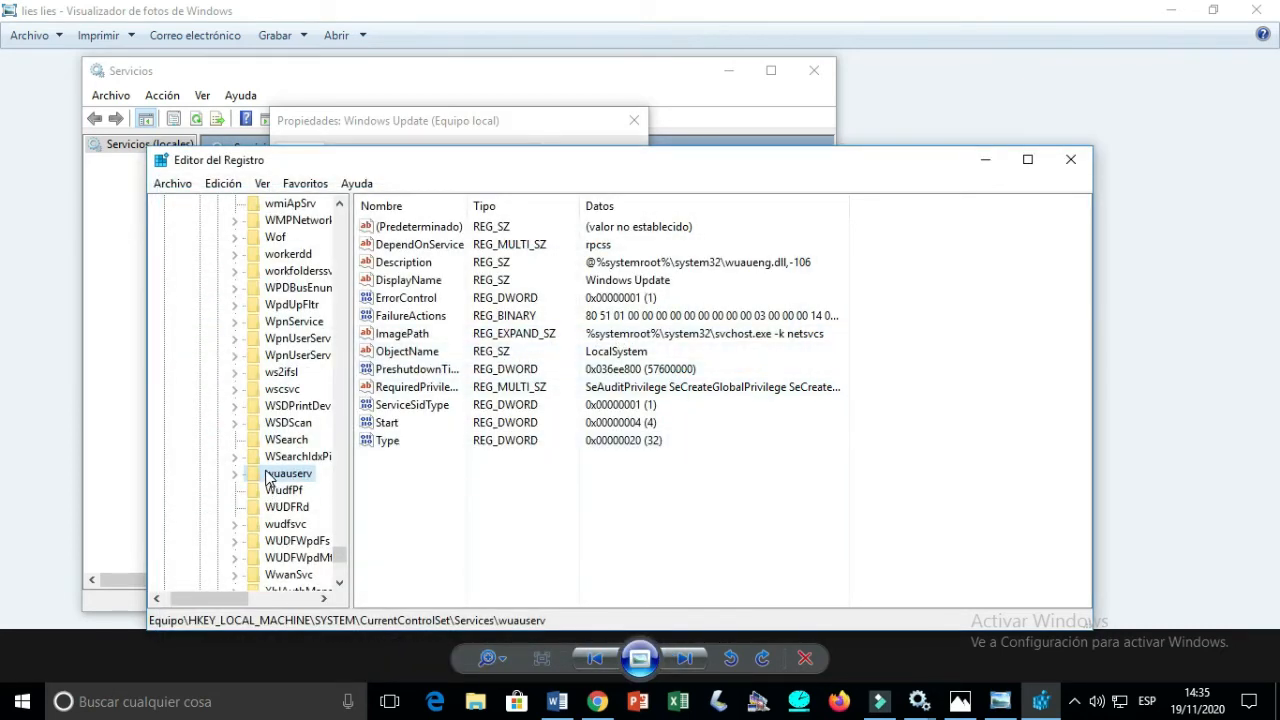
- Permanently delete the wuauserv key and its subkeys
right_click(289, 473)
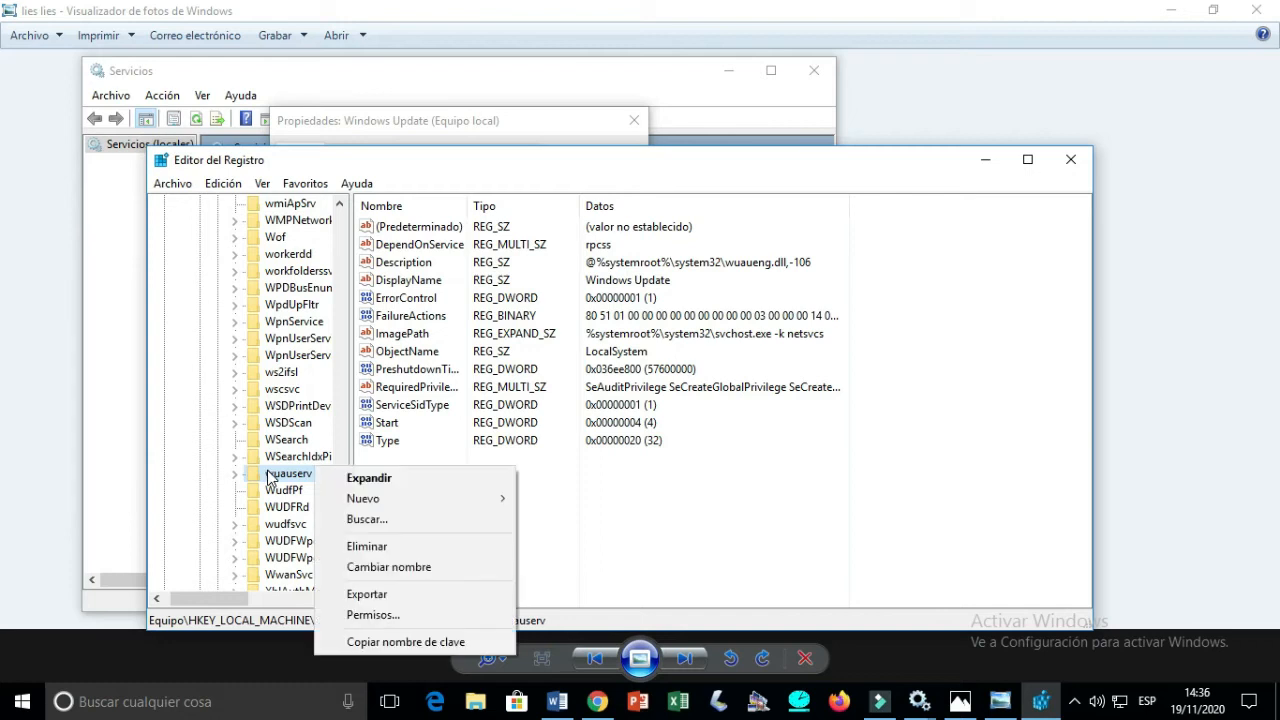
mouse_move(373, 546)
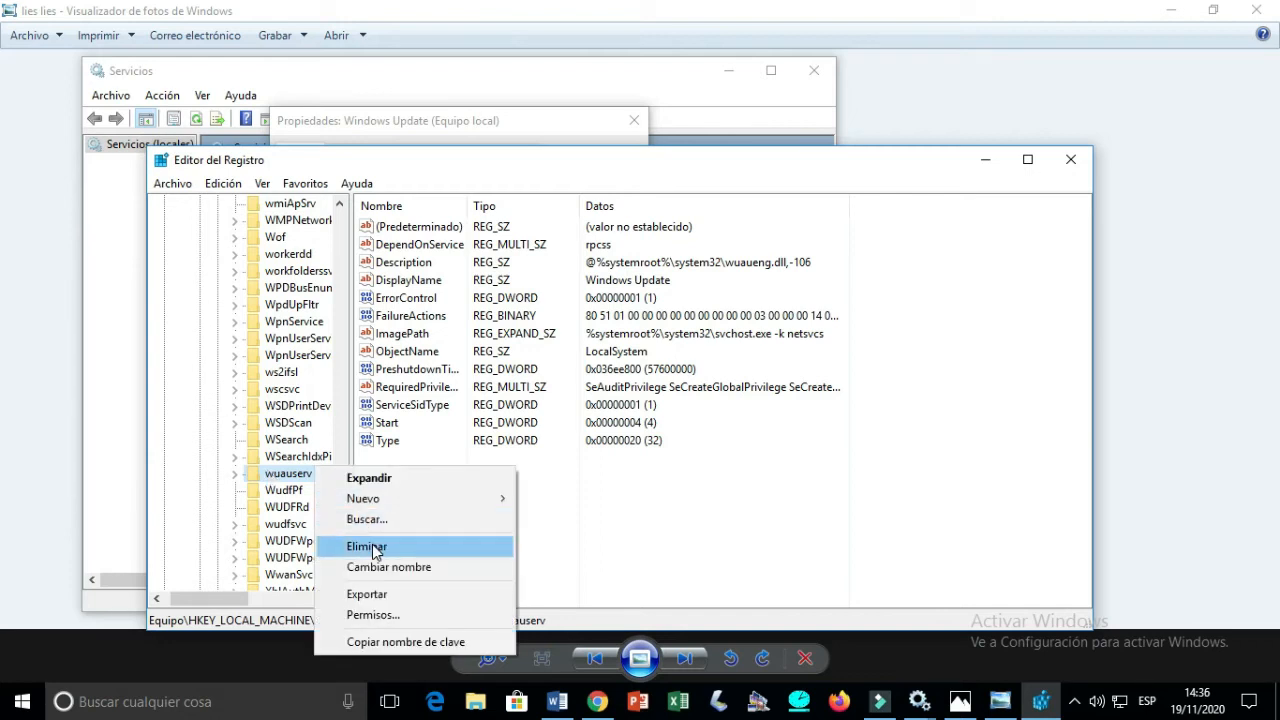
click(366, 546)
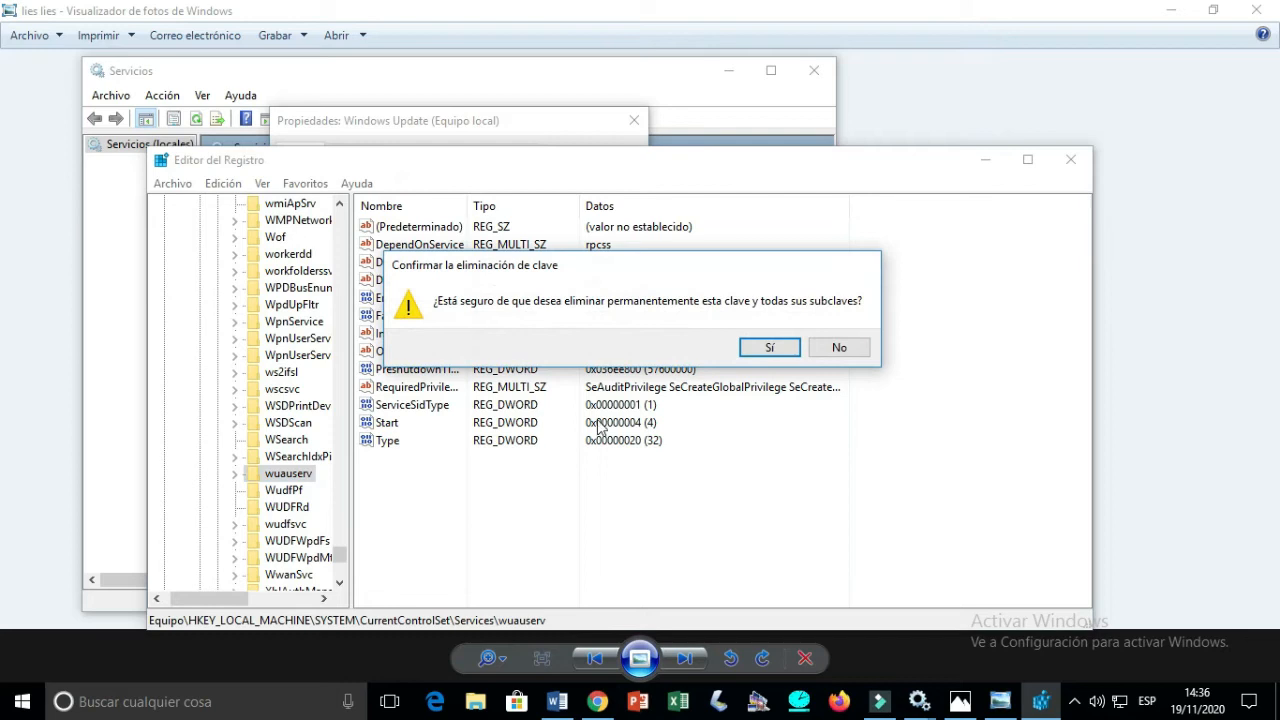
click(769, 347)
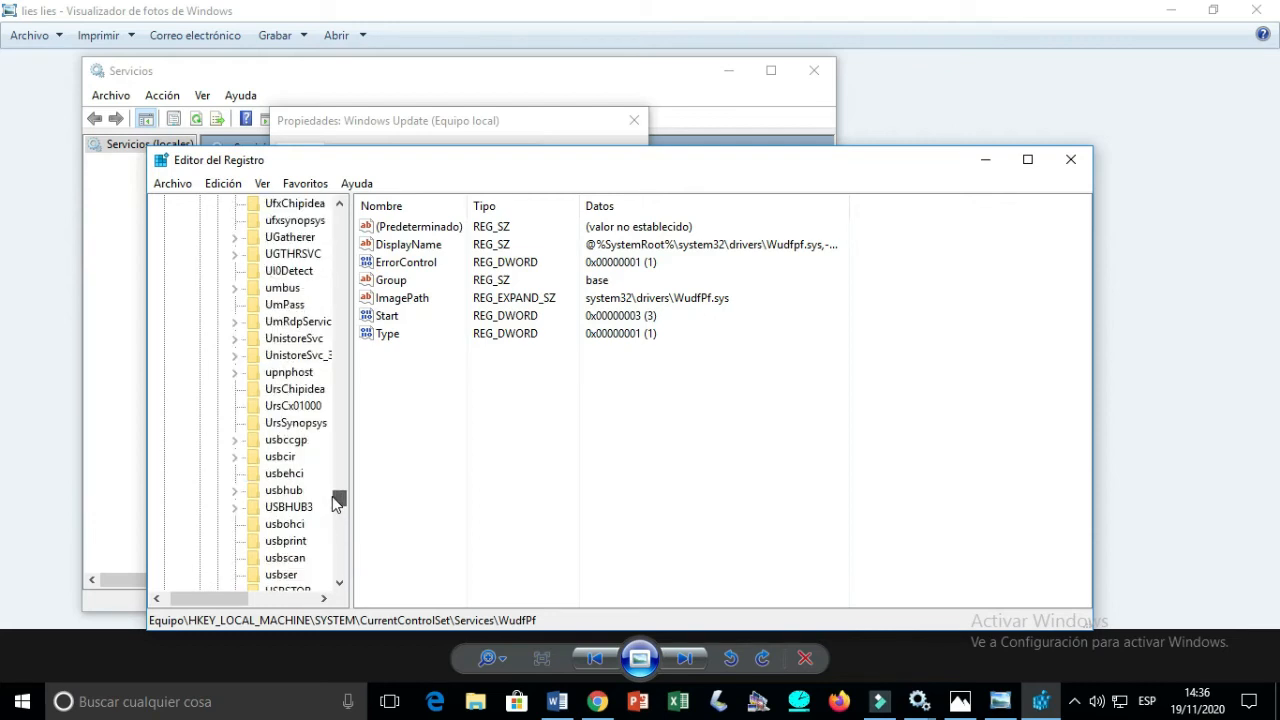
- Scroll down the Services tree and open the UsoSvc key
scroll(down, 3)
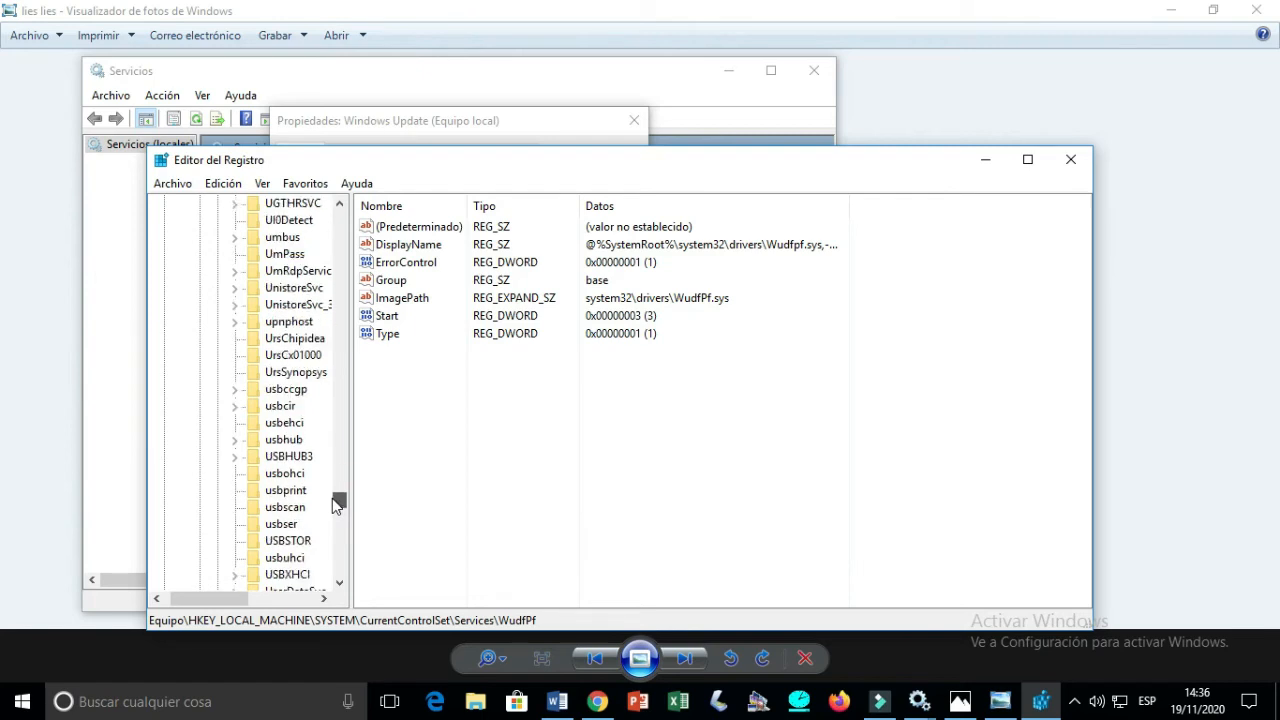
scroll(down, 3)
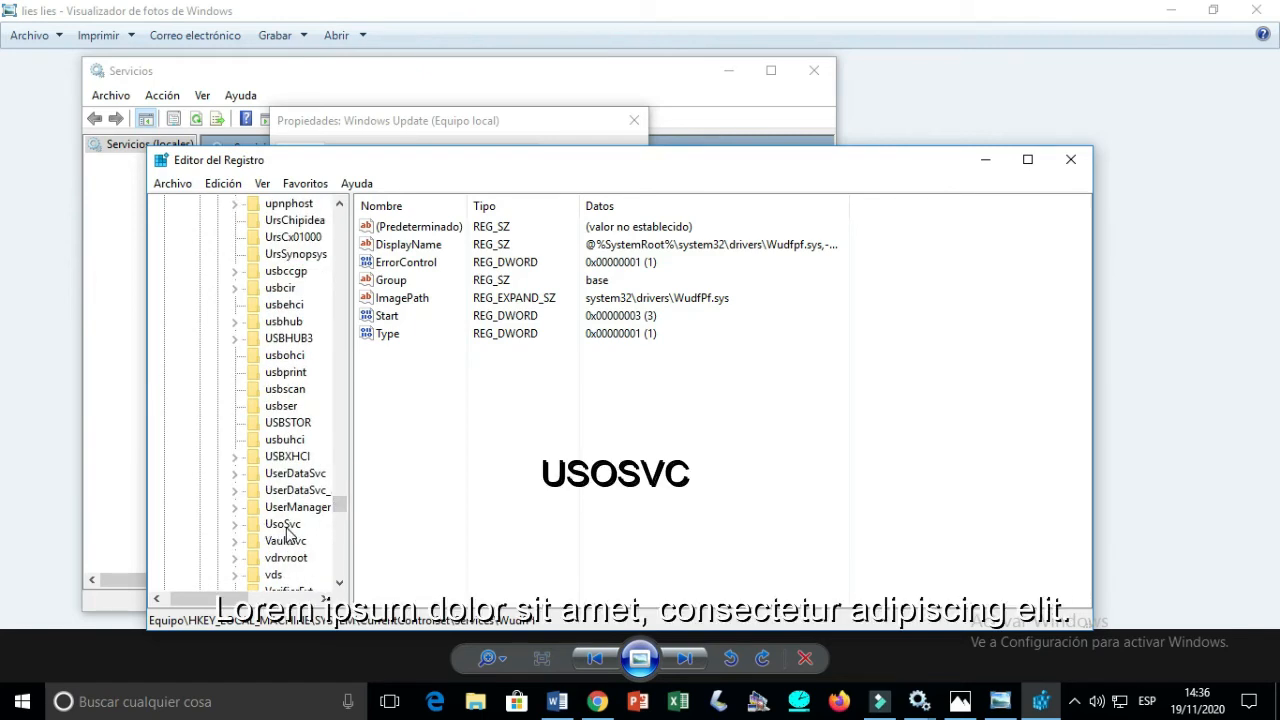
click(282, 523)
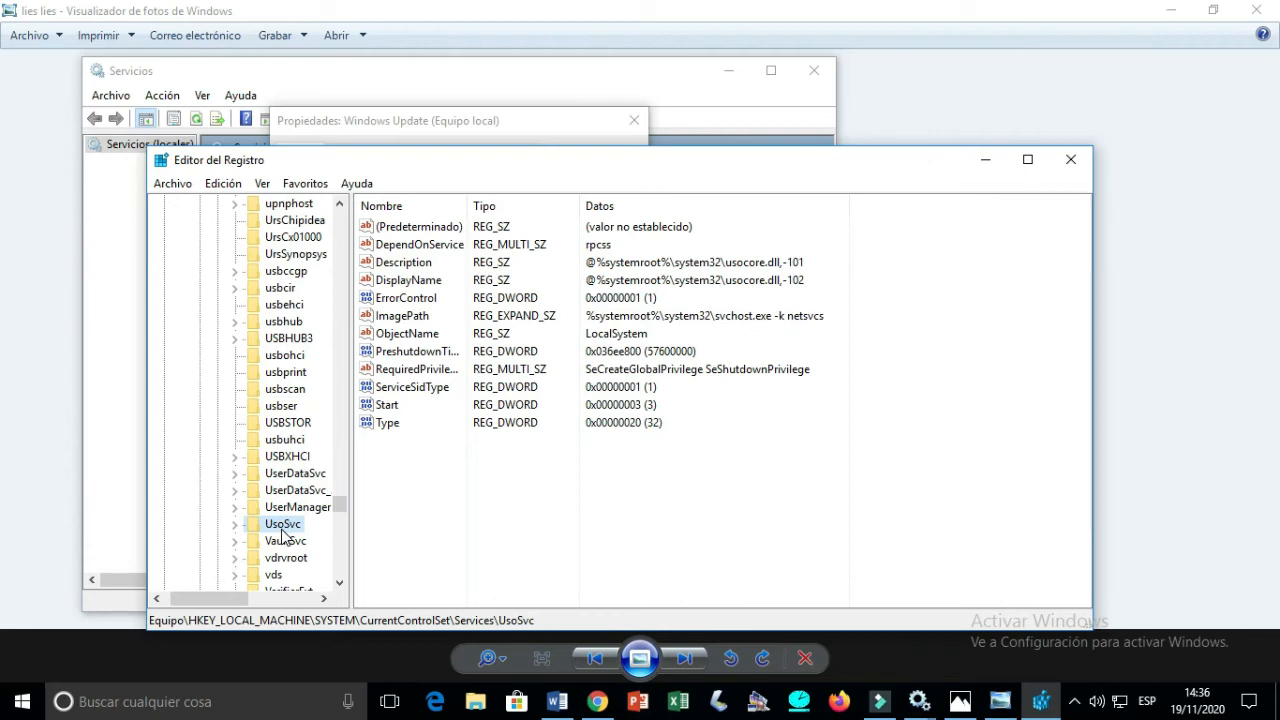
mouse_move(248, 535)
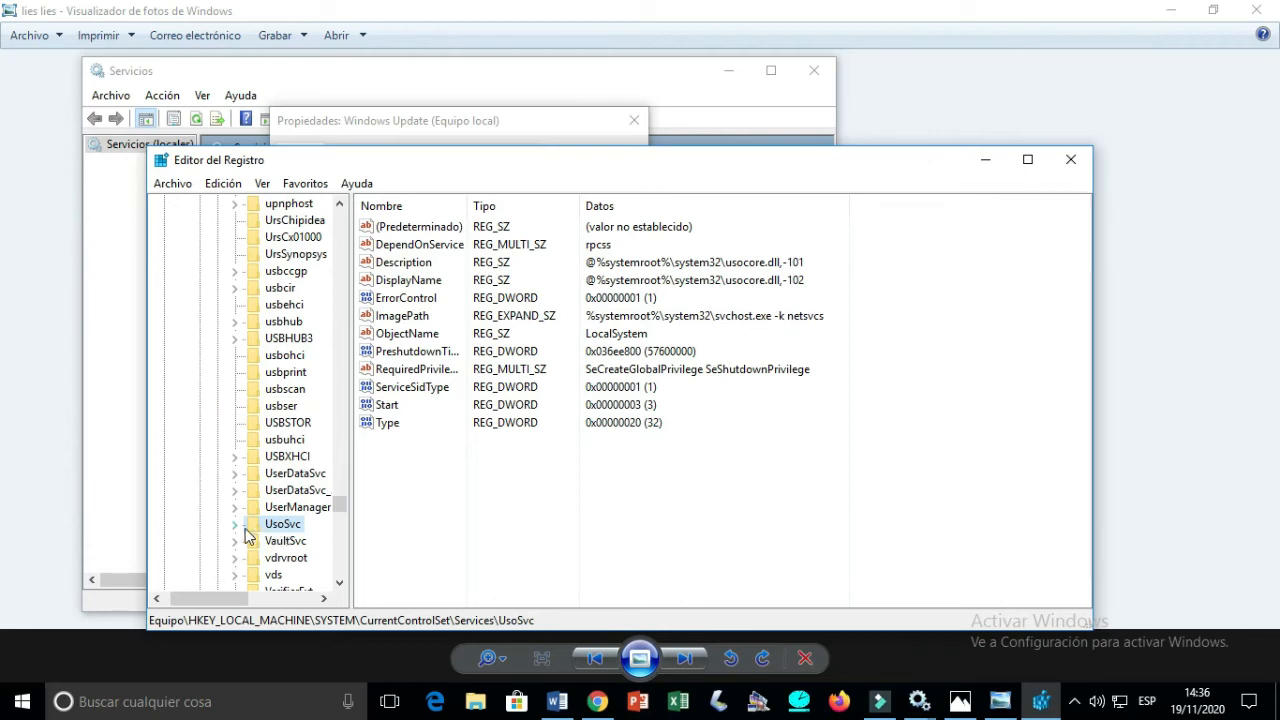
- Export the UsoSvc key to the Desktop as Usosvc.reg, overwriting the existing file
right_click(283, 523)
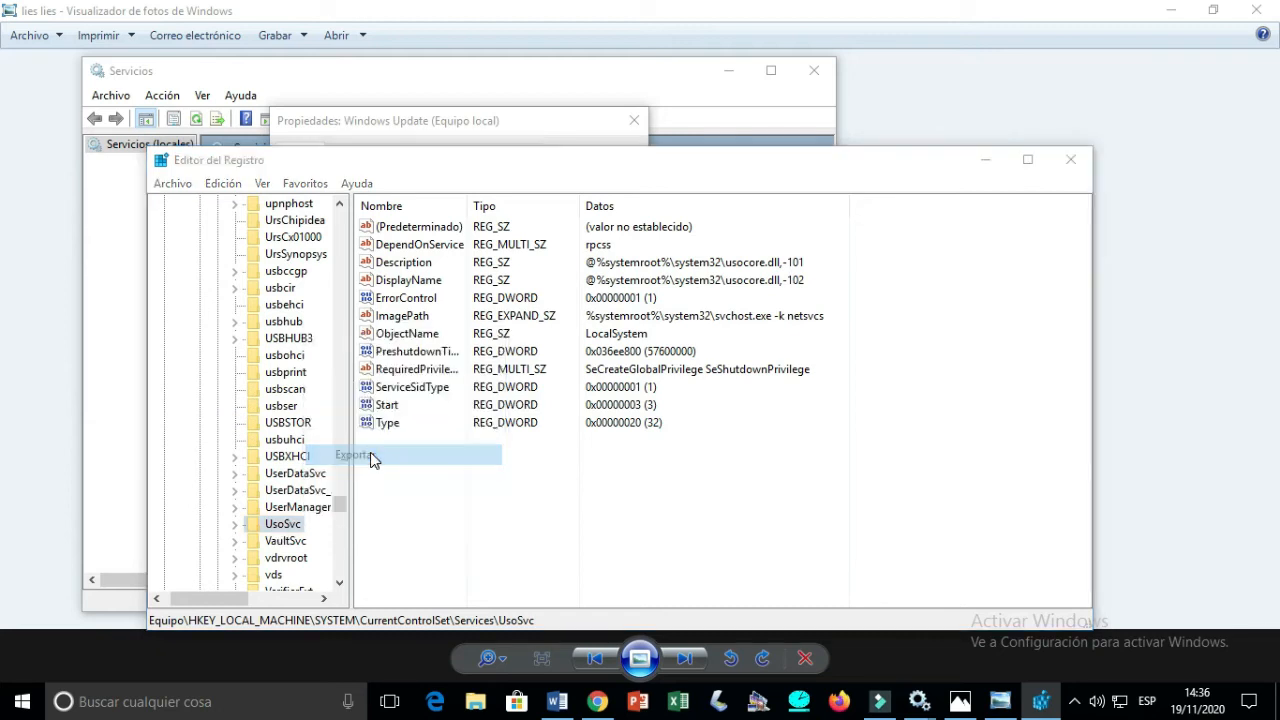
click(349, 454)
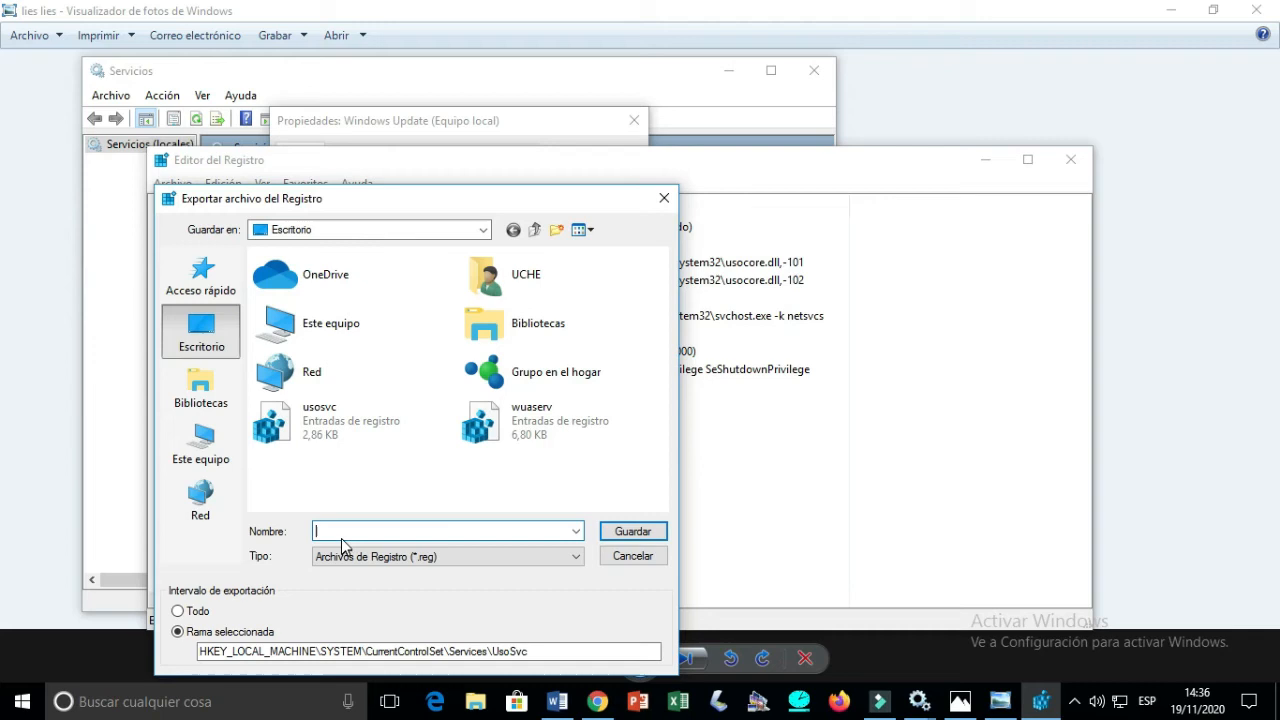
text(U)
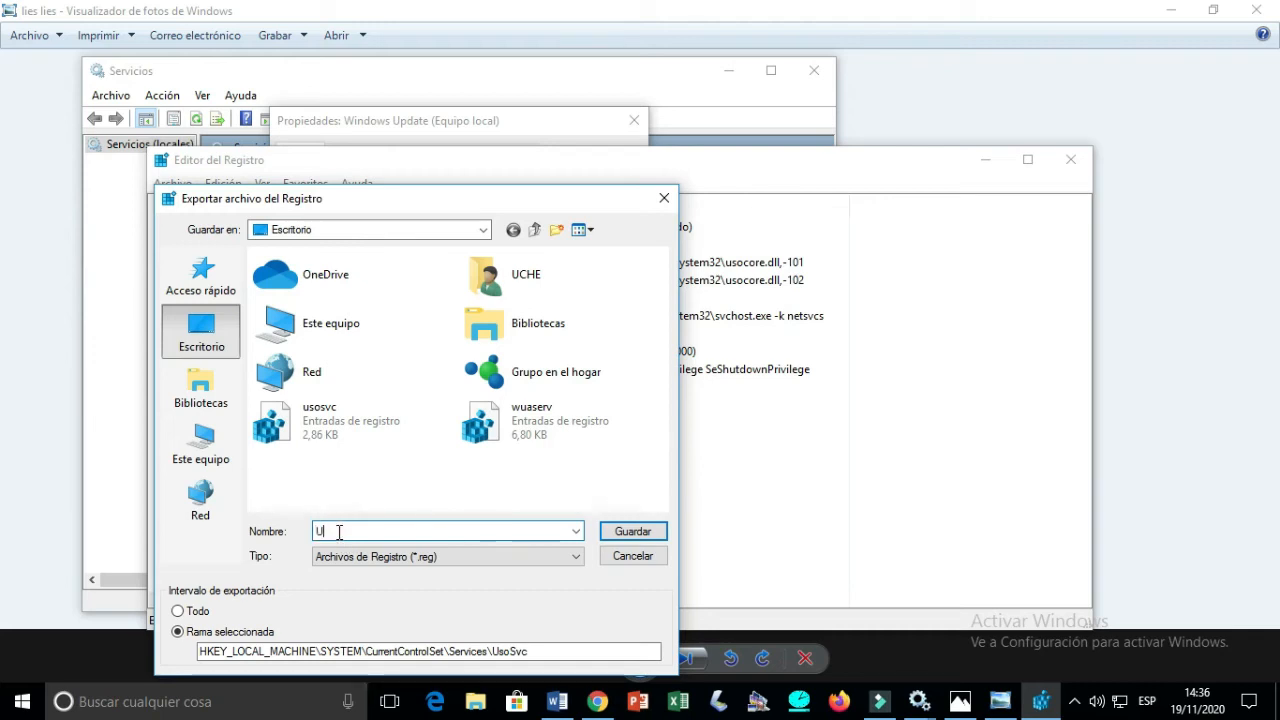
text(sosvc)
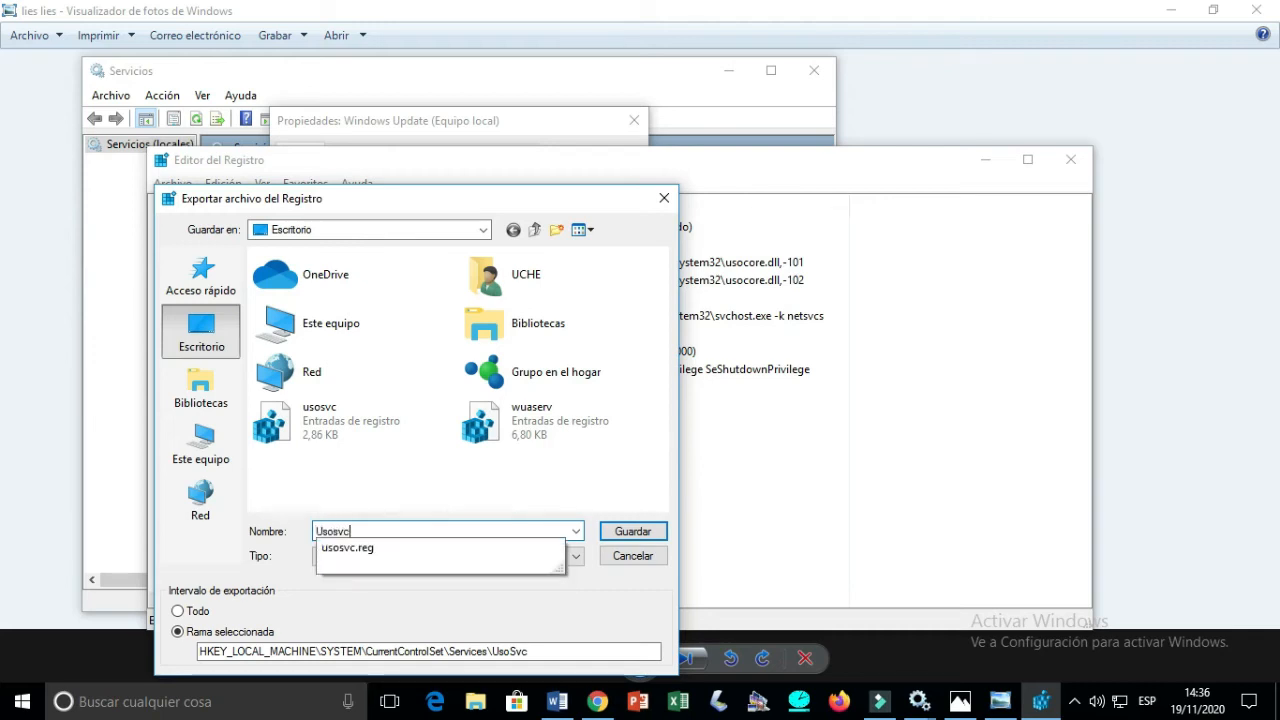
mouse_move(460, 503)
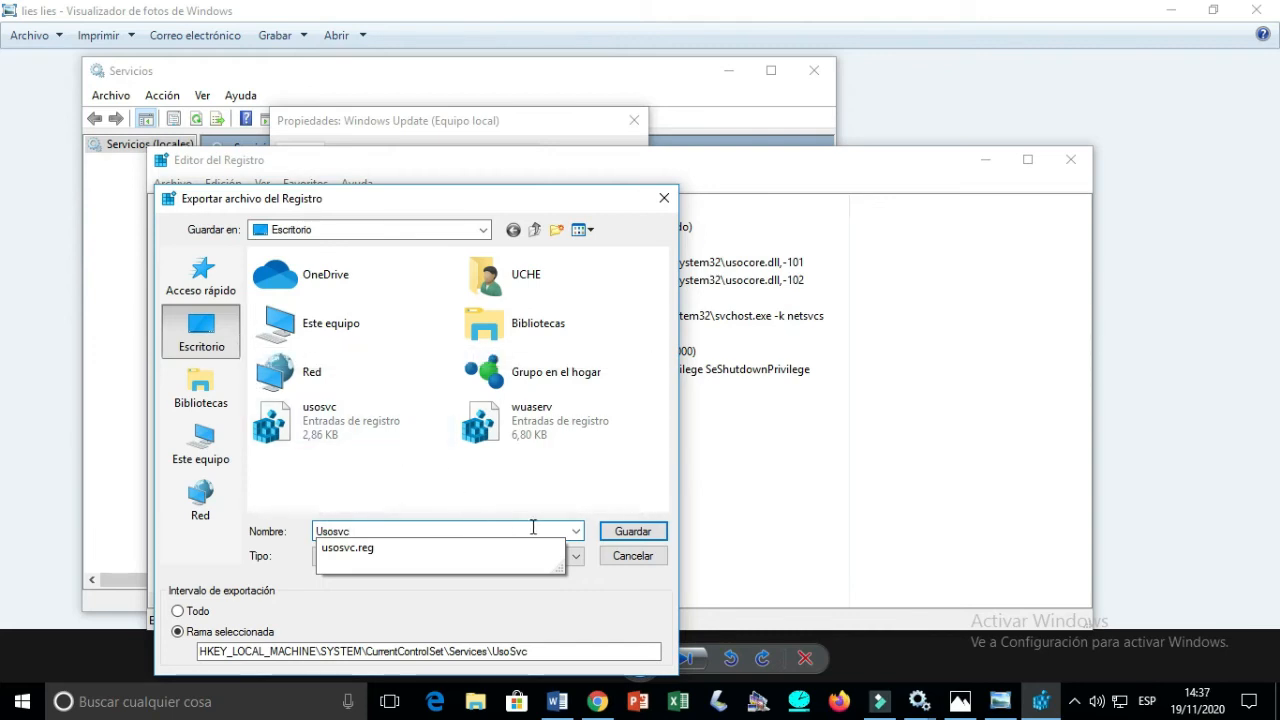
click(633, 530)
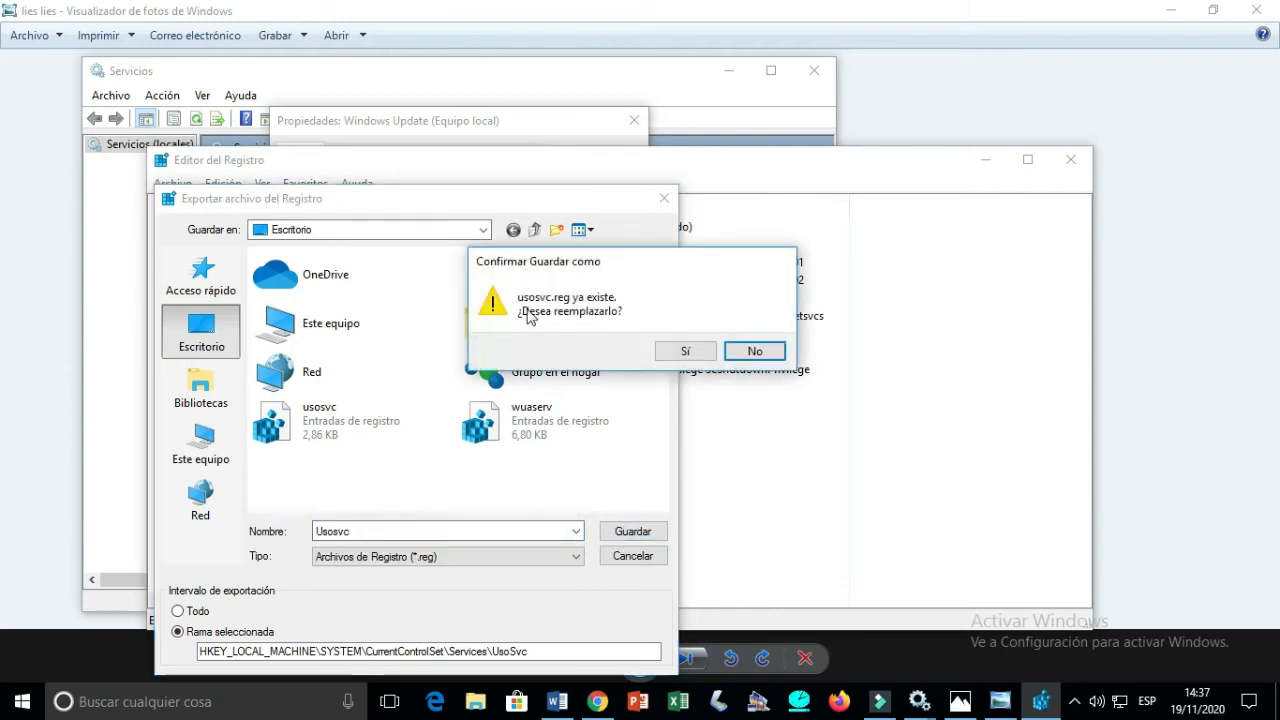
click(685, 351)
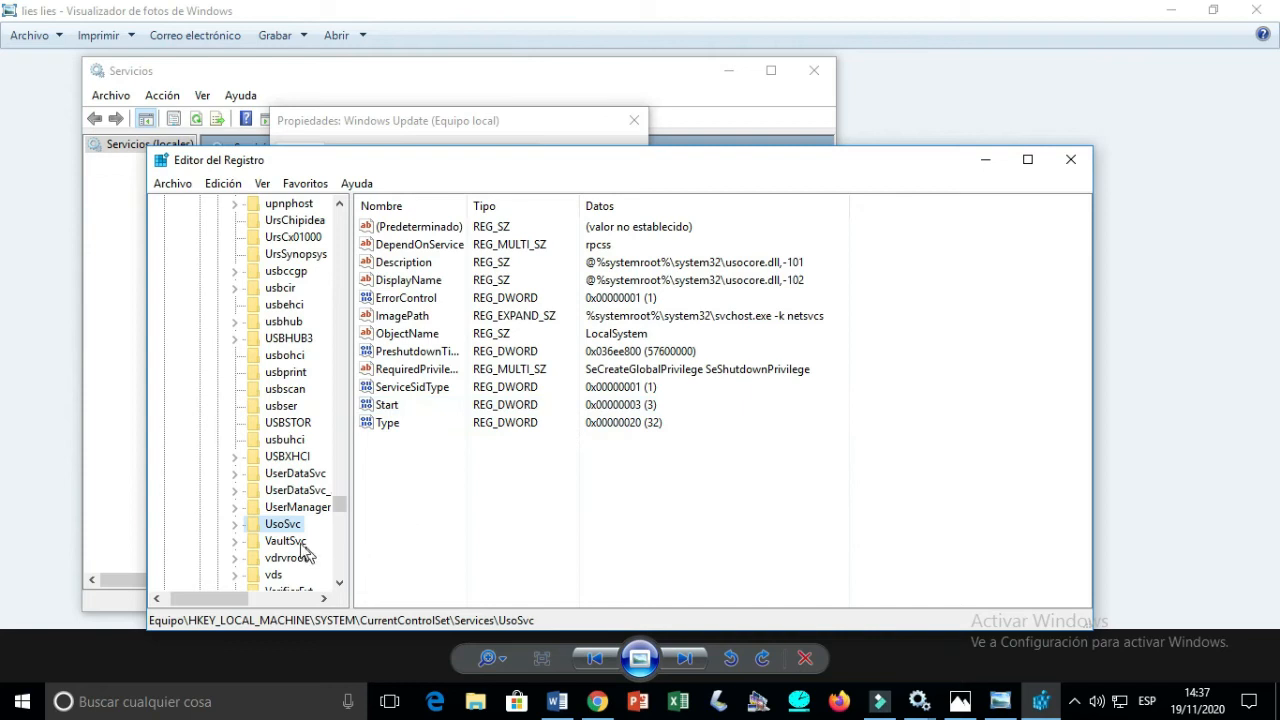
mouse_move(283, 530)
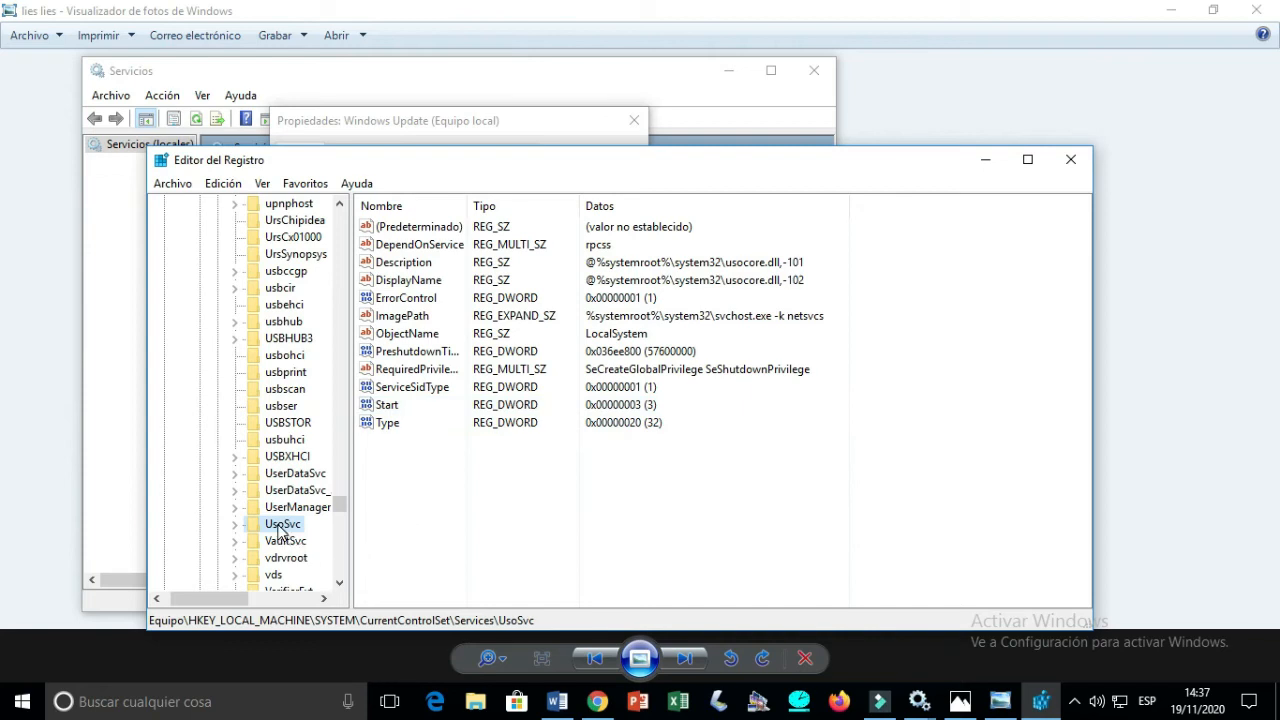
- Delete the UsoSvc key from its context menu and confirm with Sí
right_click(284, 524)
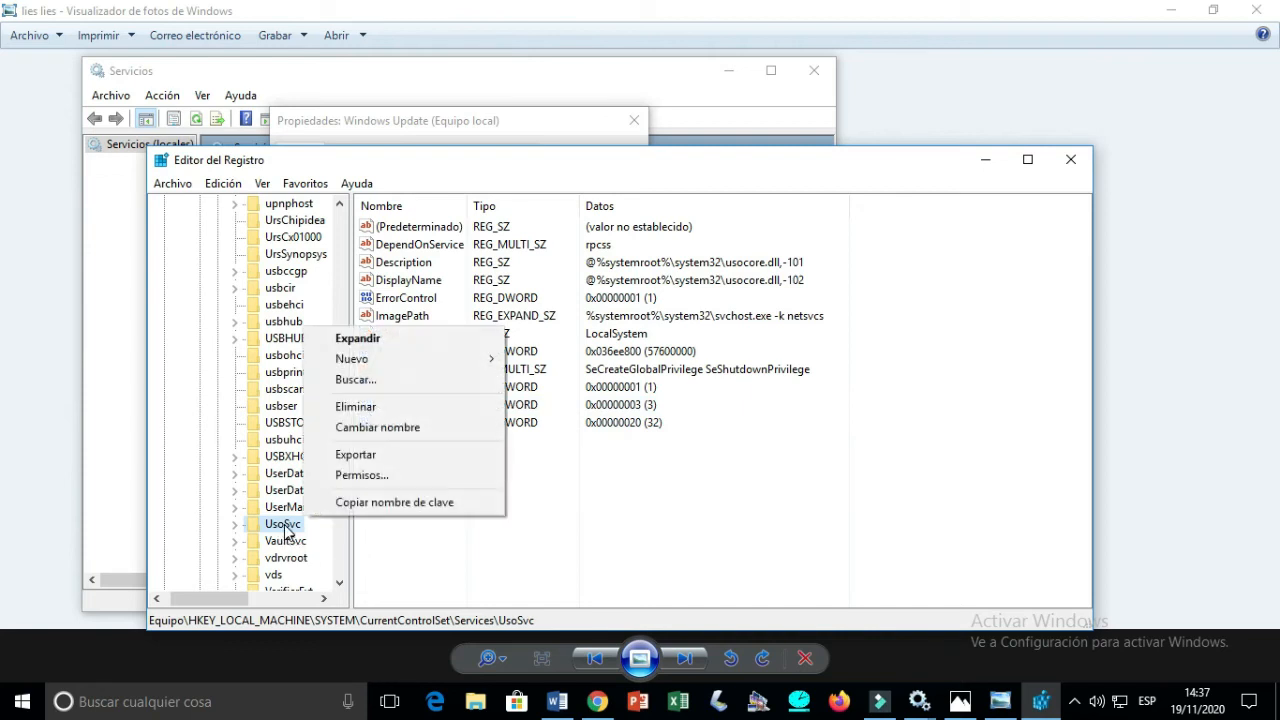
mouse_move(360, 406)
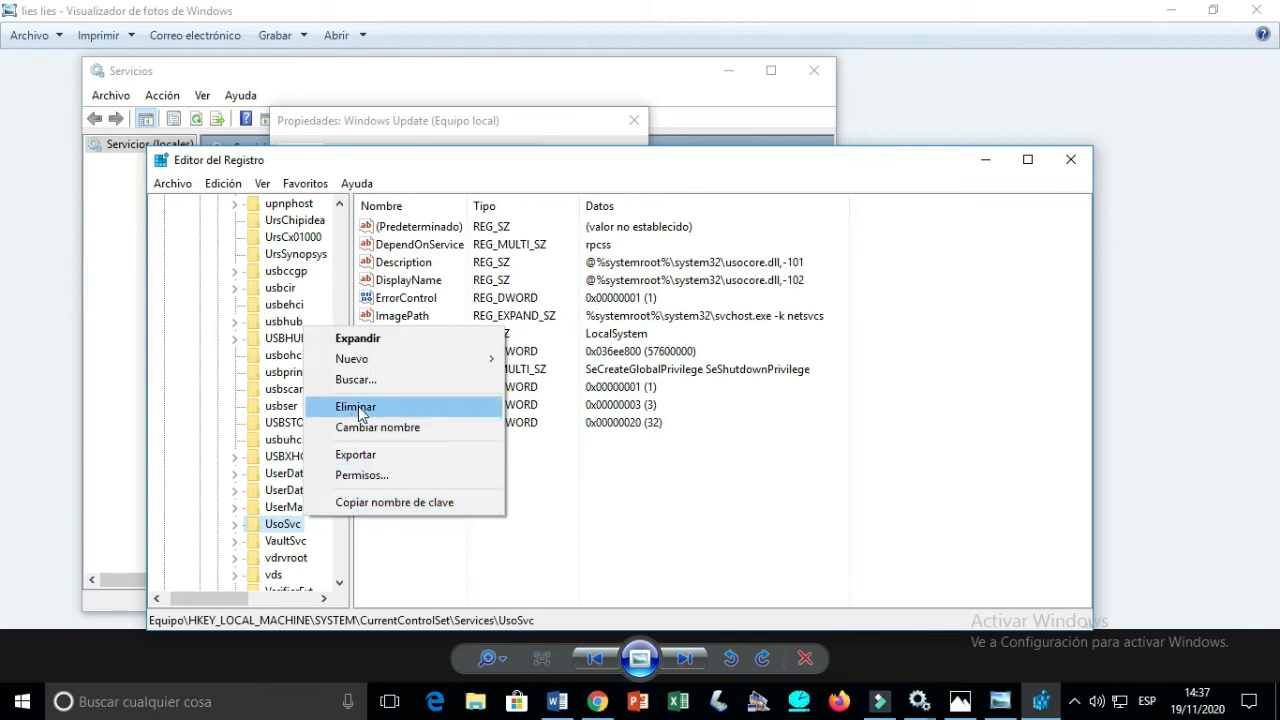
click(355, 406)
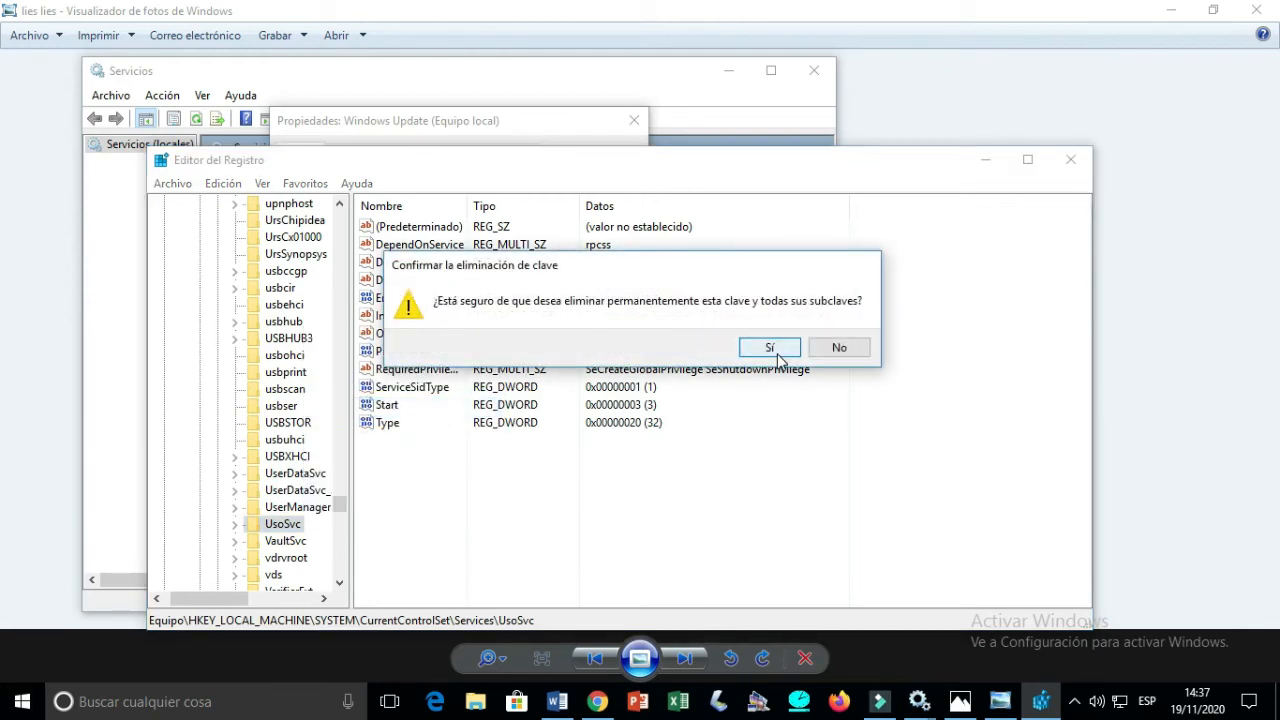
click(769, 347)
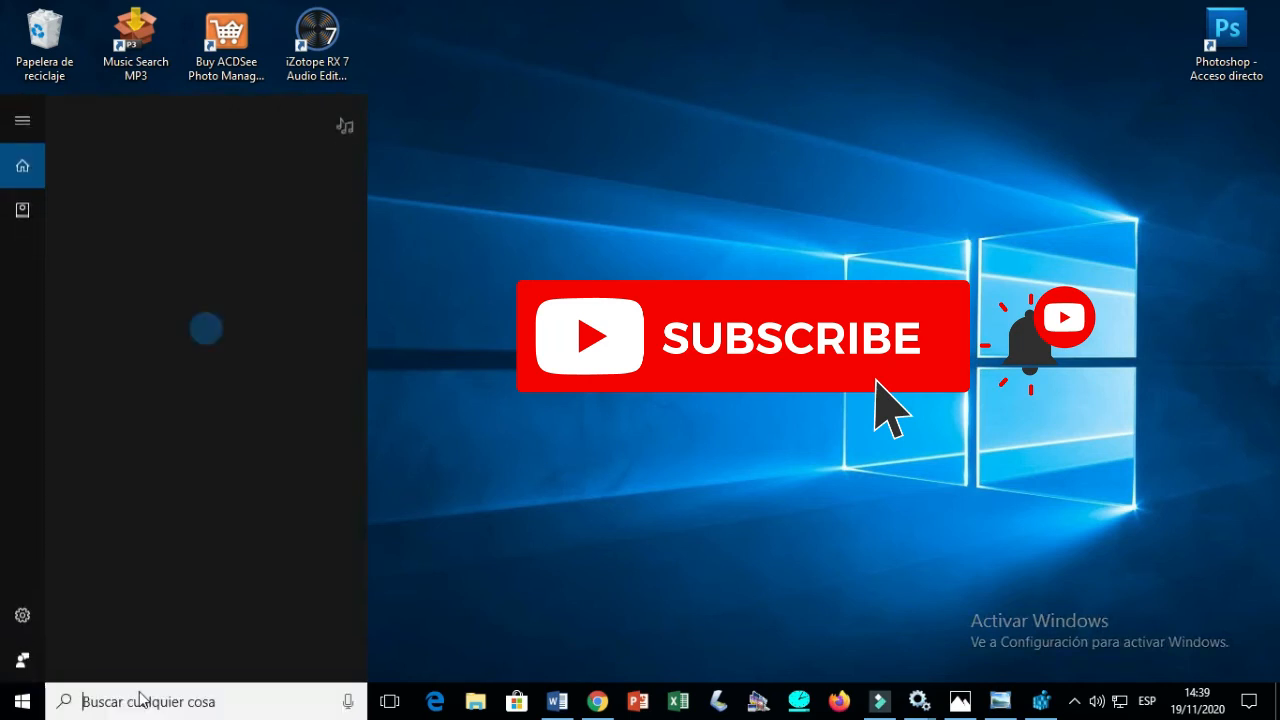
- Reopen Services via a 'ser' search and scroll down to Windows Update
text(ser)
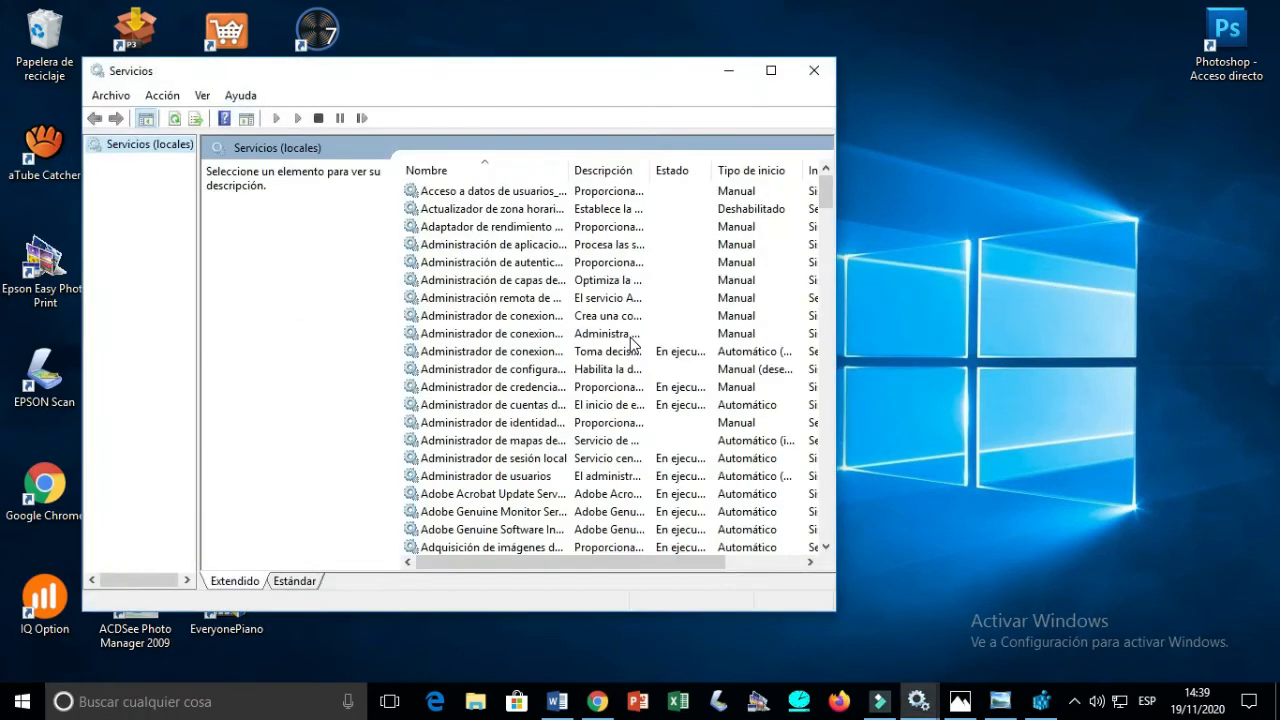
scroll(down, 3)
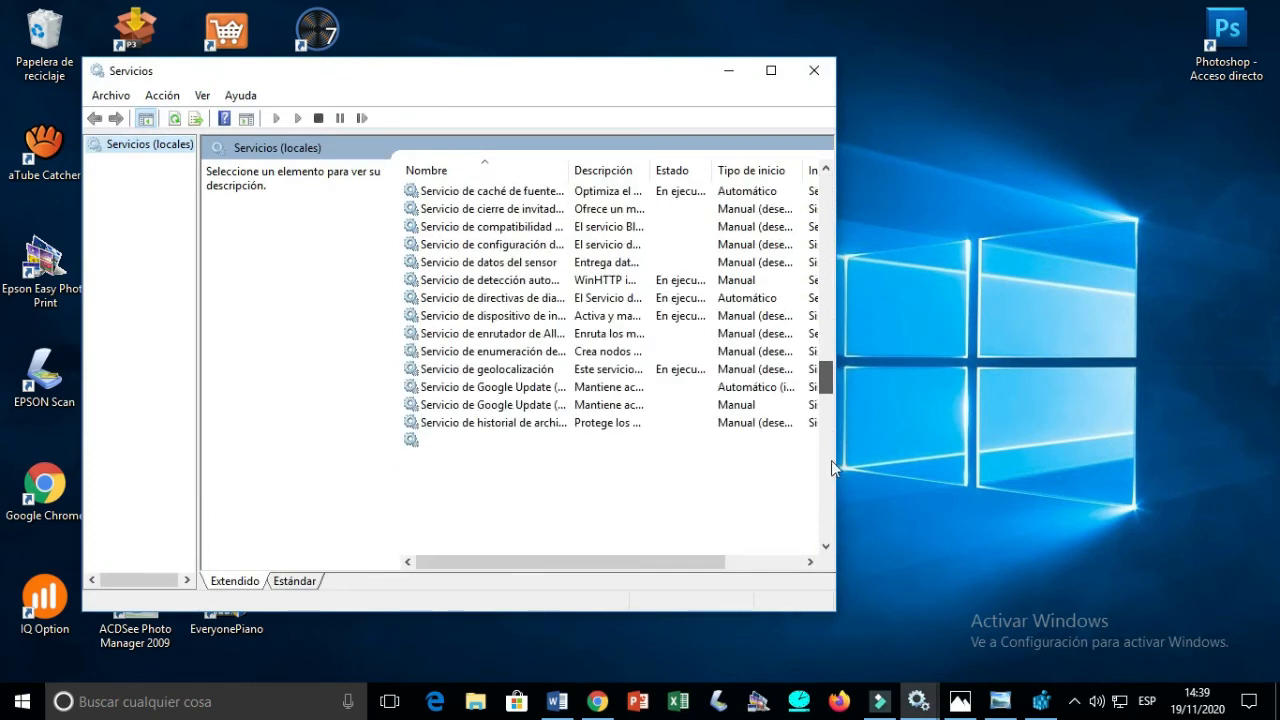
scroll(down, 3)
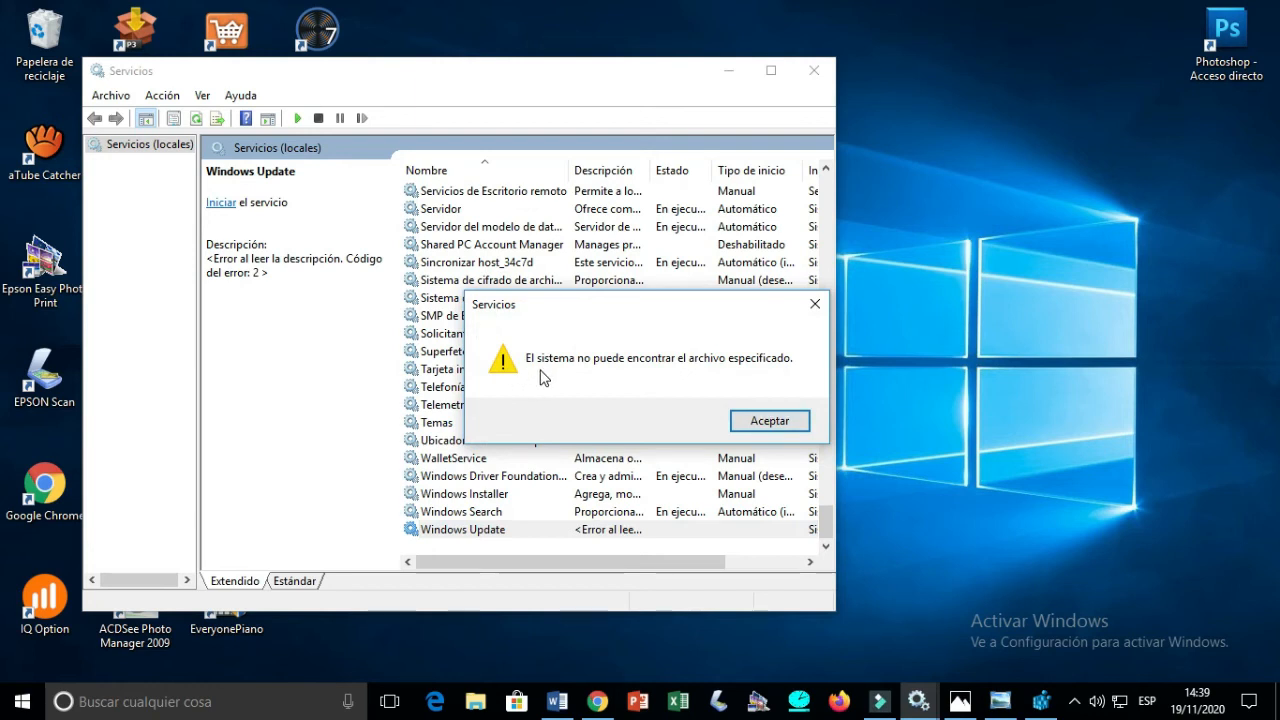
mouse_move(688, 379)
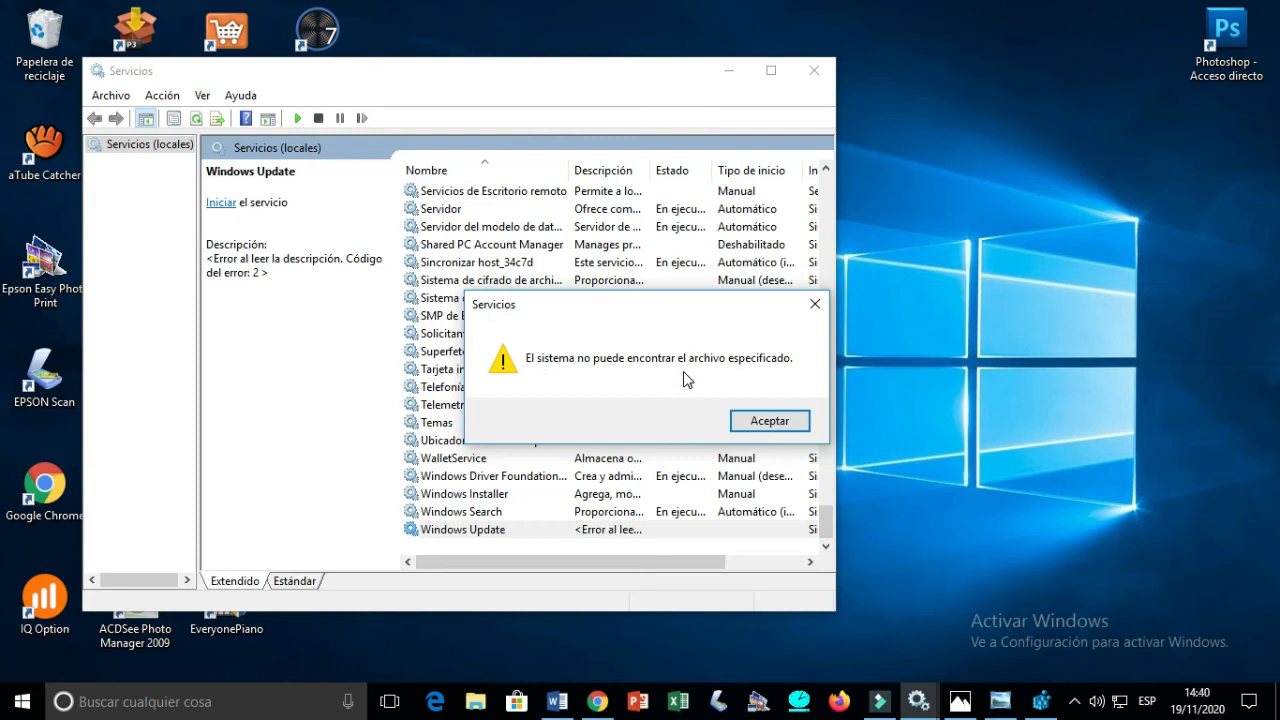
mouse_move(684, 373)
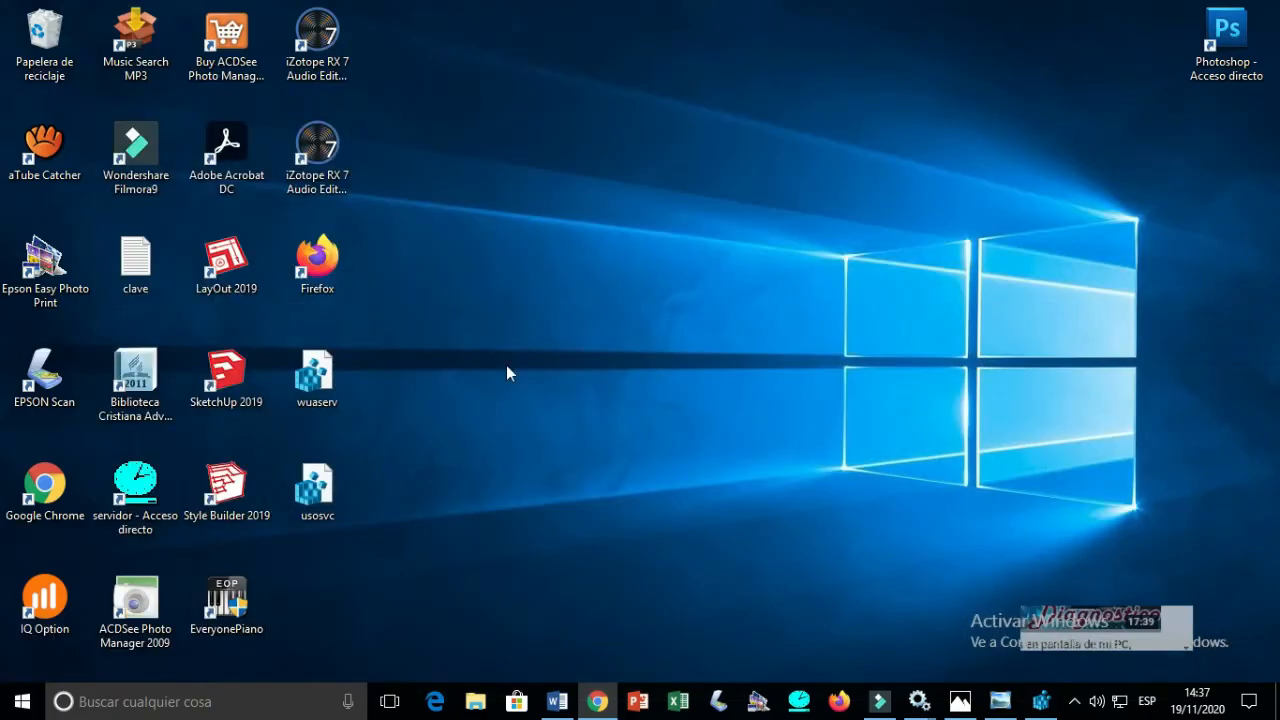
- Merge wuaserv.reg from the desktop into the registry, accepting the warning and success message
click(44, 265)
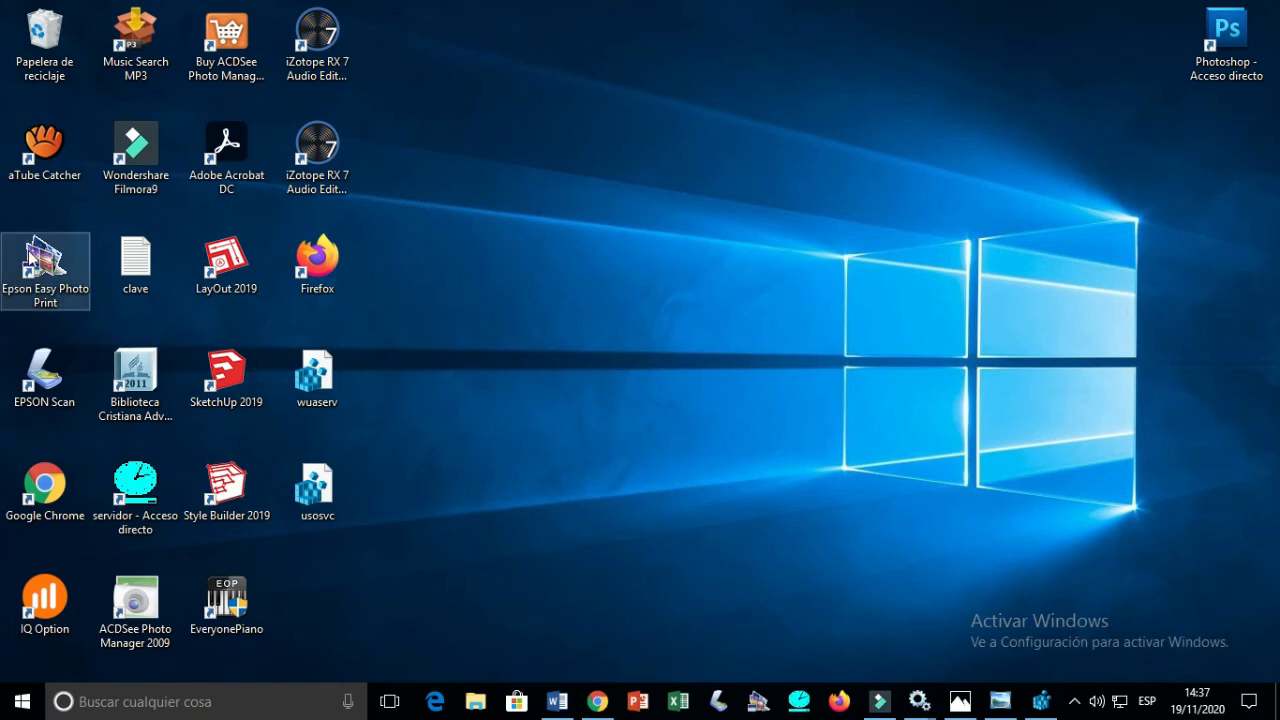
click(317, 378)
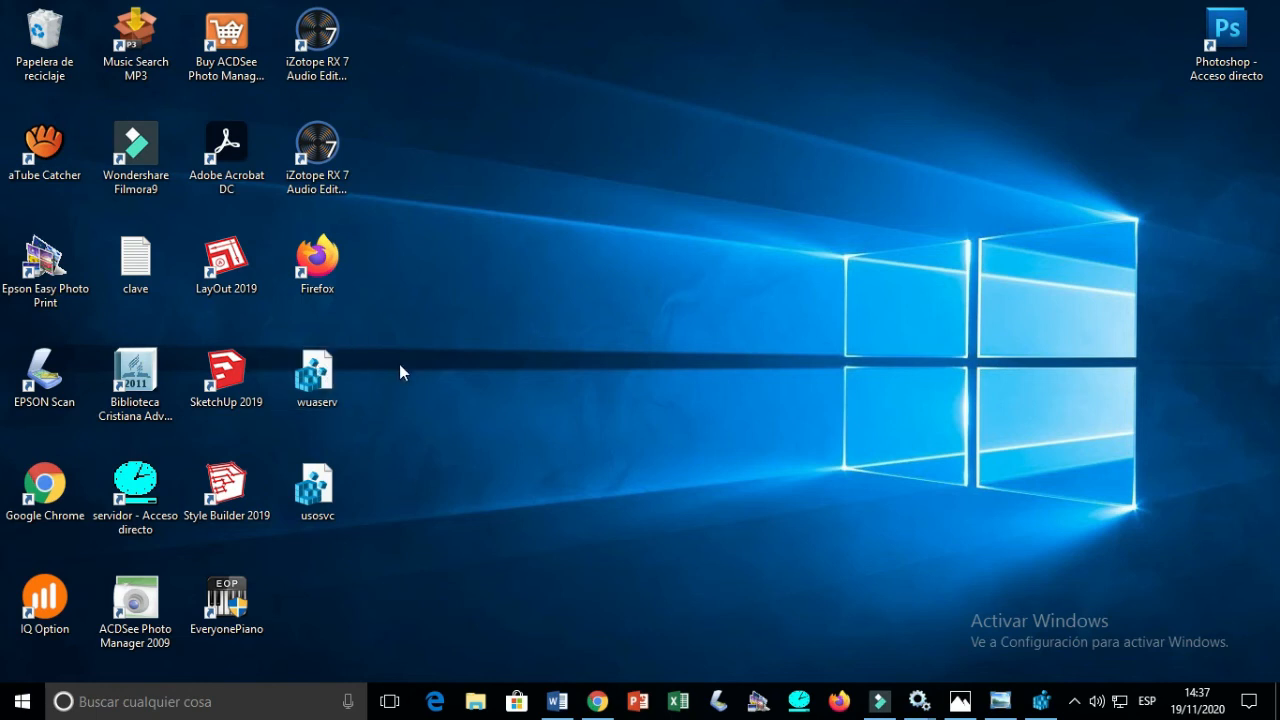
click(316, 376)
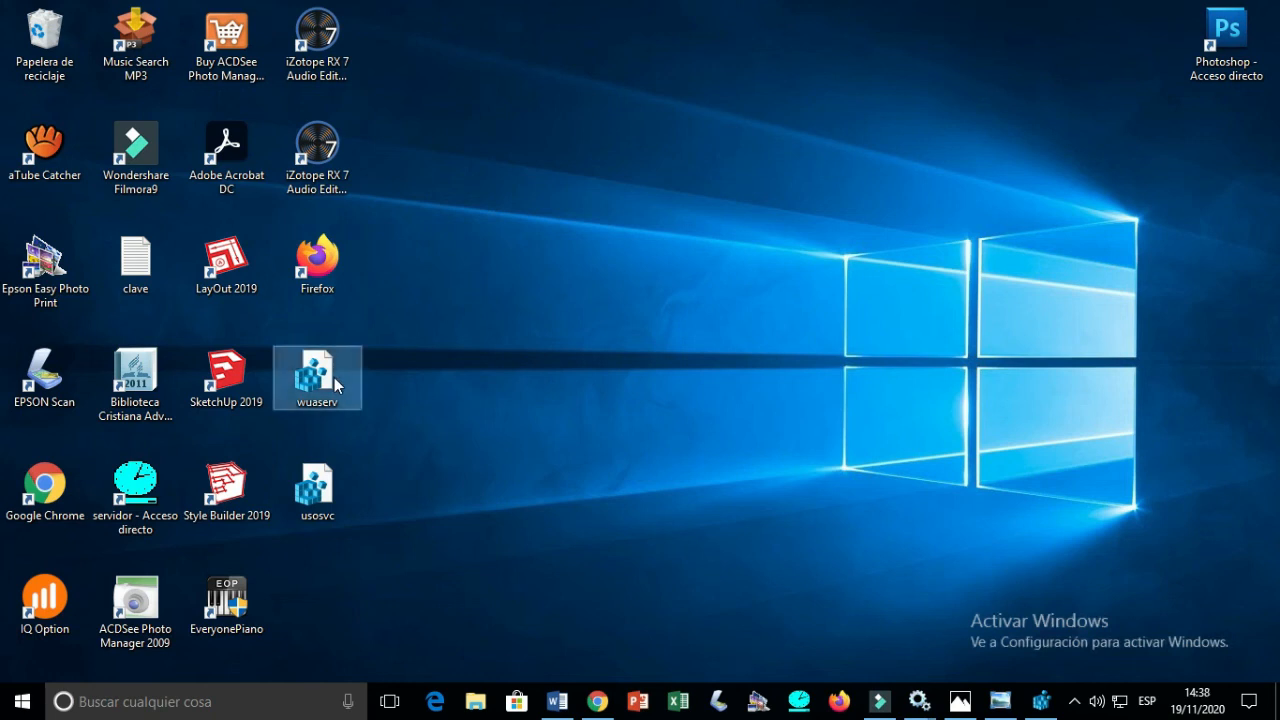
mouse_move(337, 381)
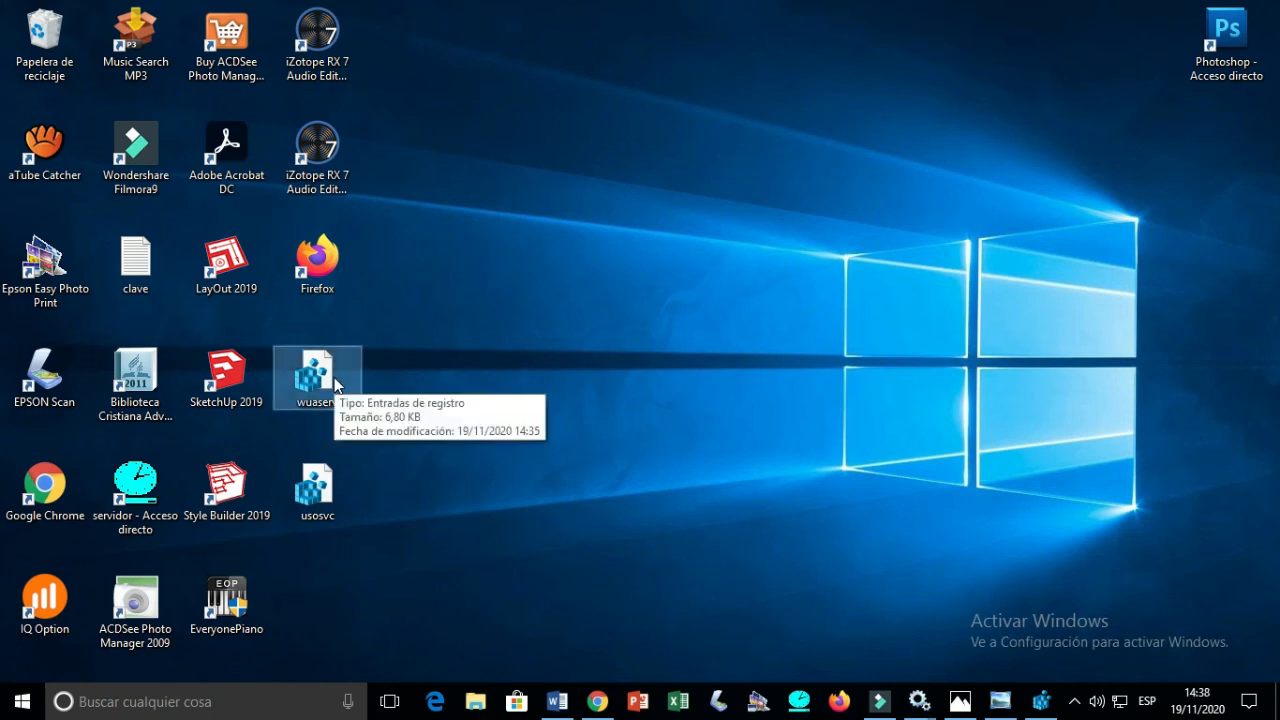
right_click(317, 377)
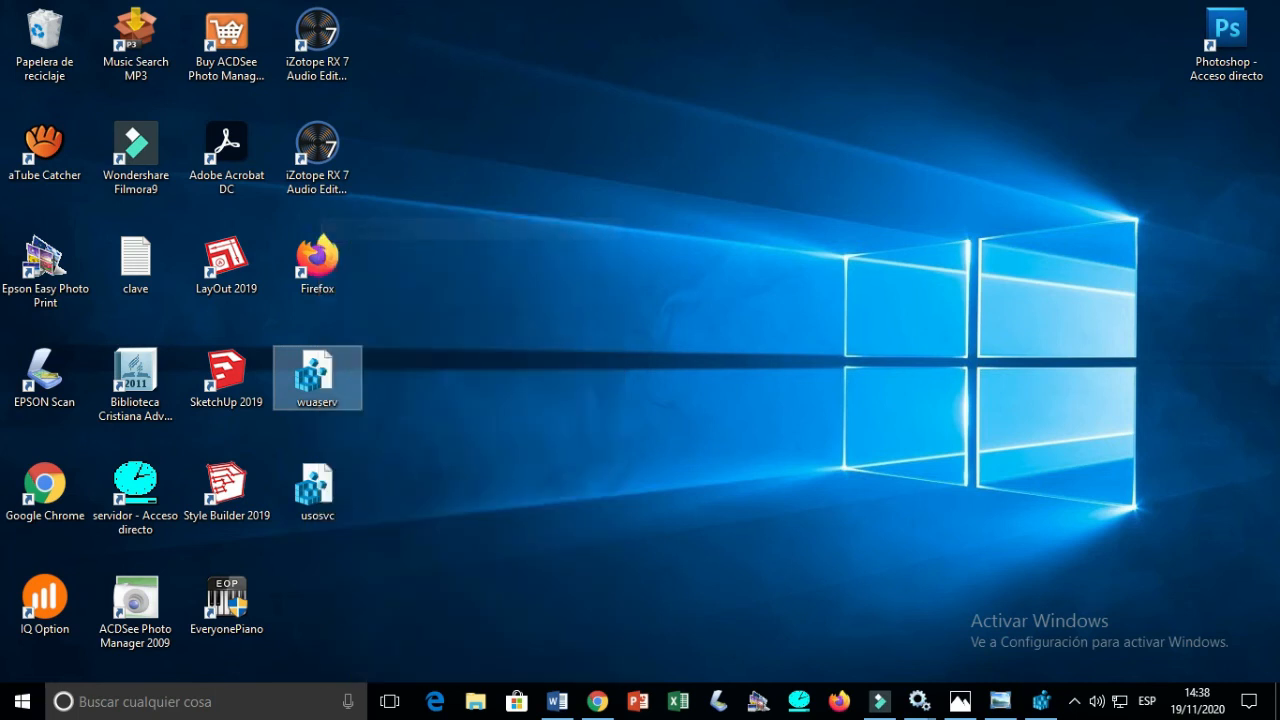
double_click(317, 376)
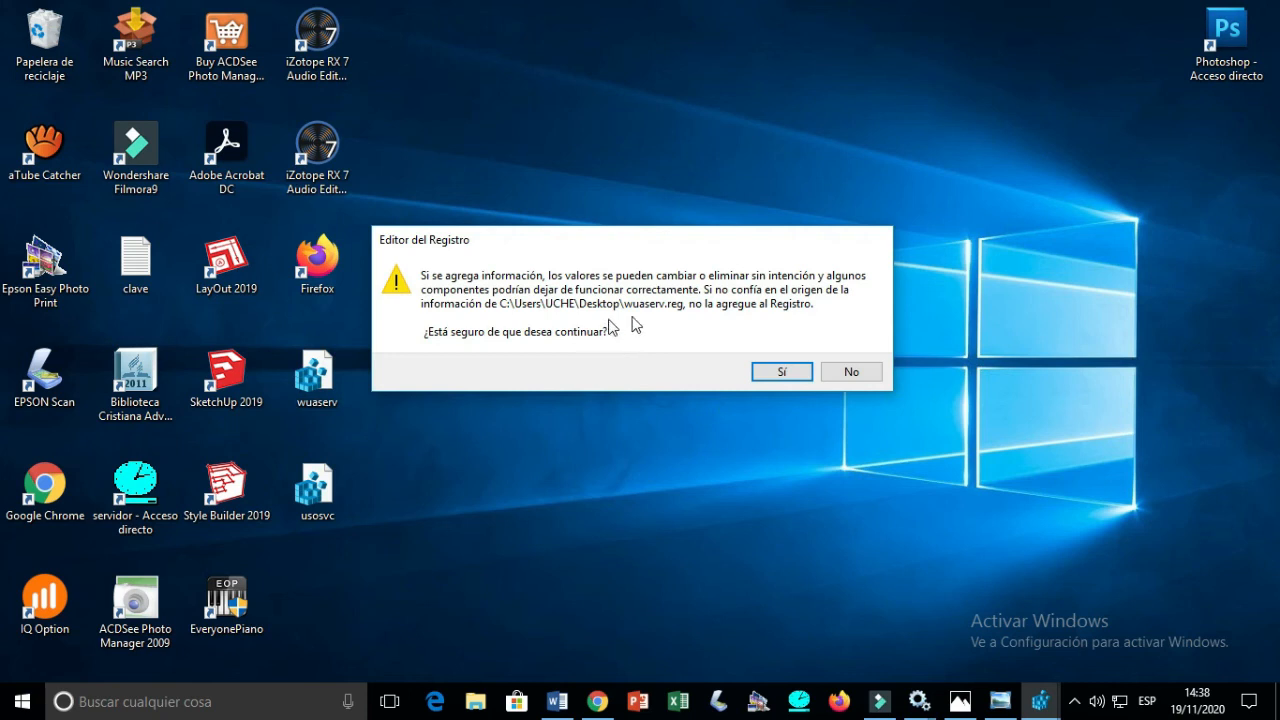
click(782, 371)
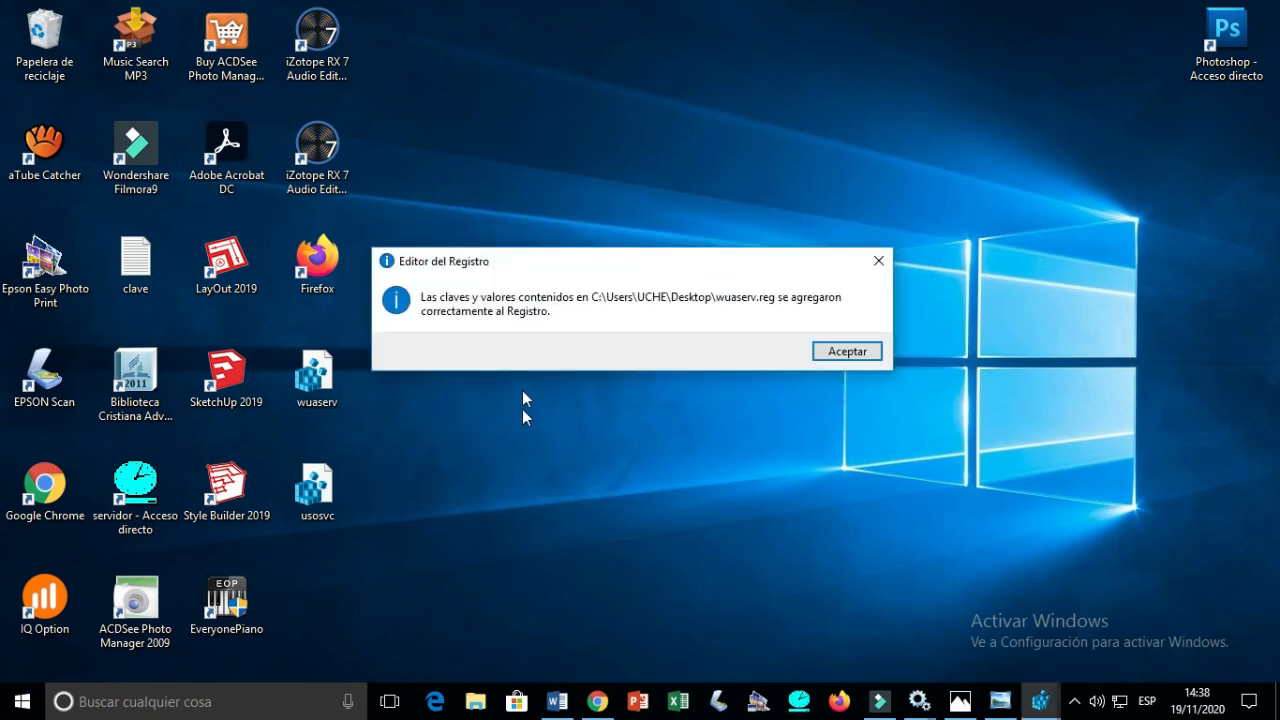
click(846, 350)
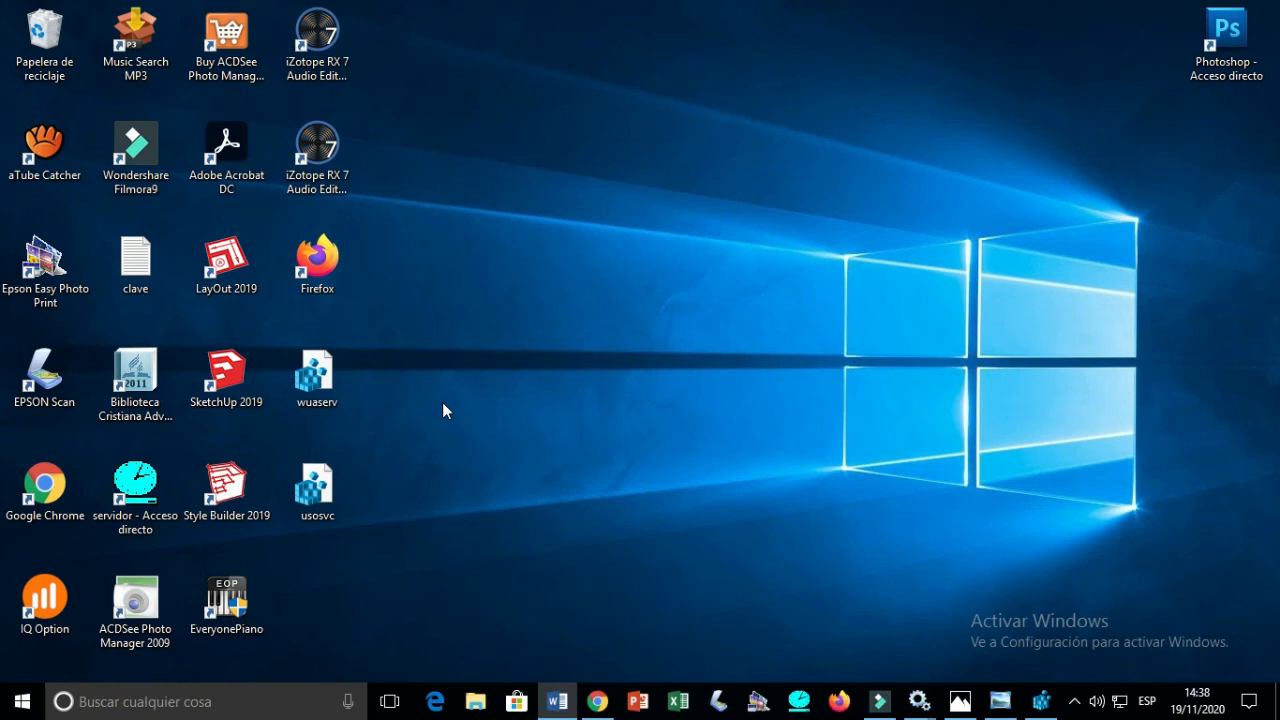
- Merge the usosvc.reg backup from the desktop and acknowledge the import success message
click(317, 490)
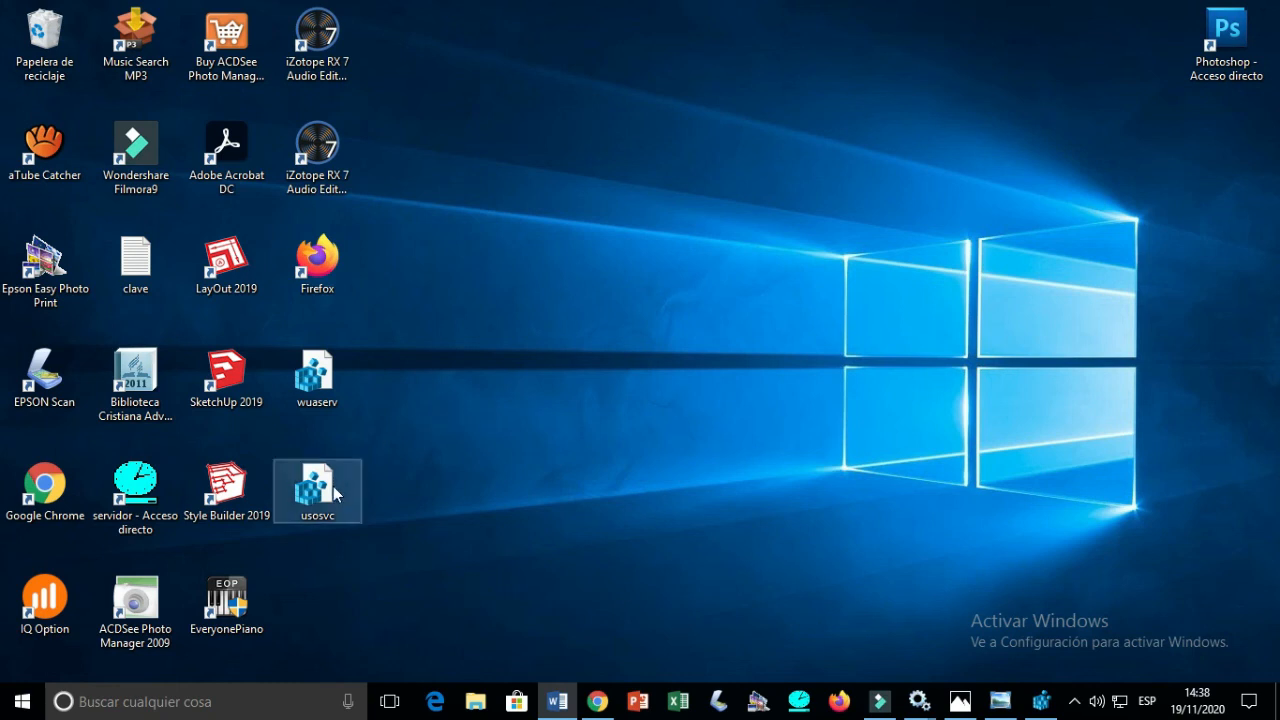
mouse_move(335, 490)
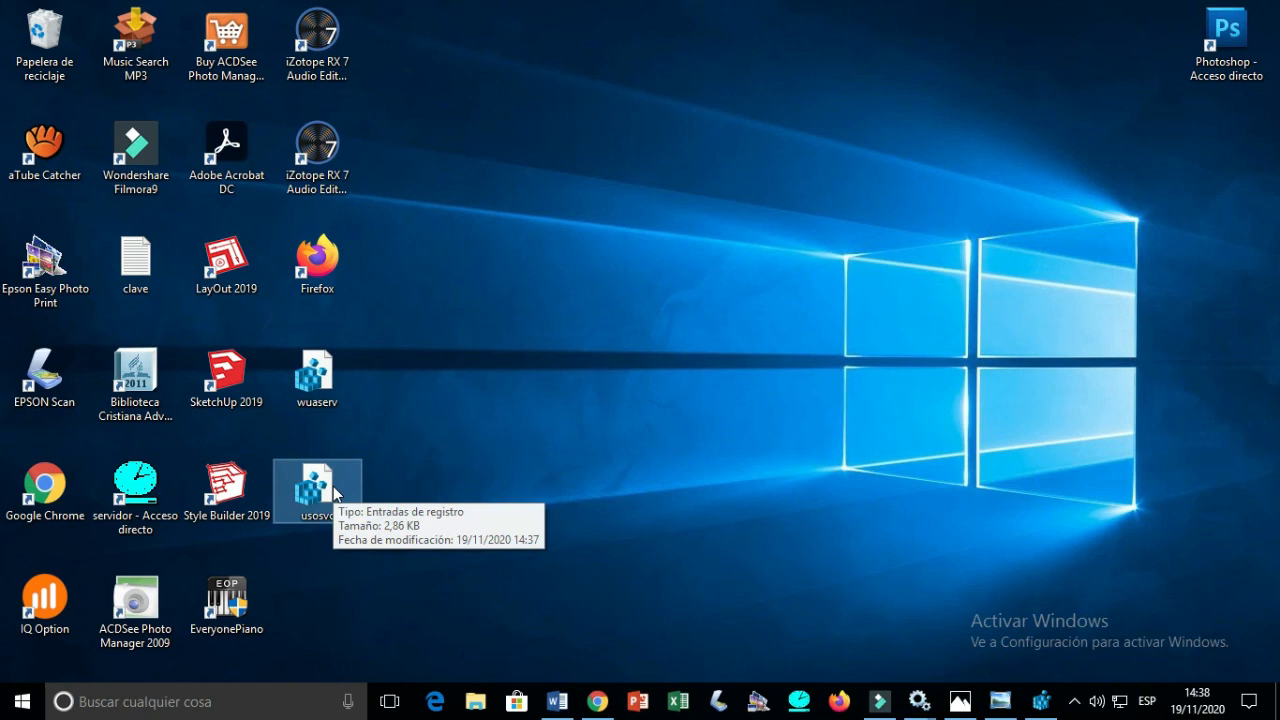
right_click(317, 490)
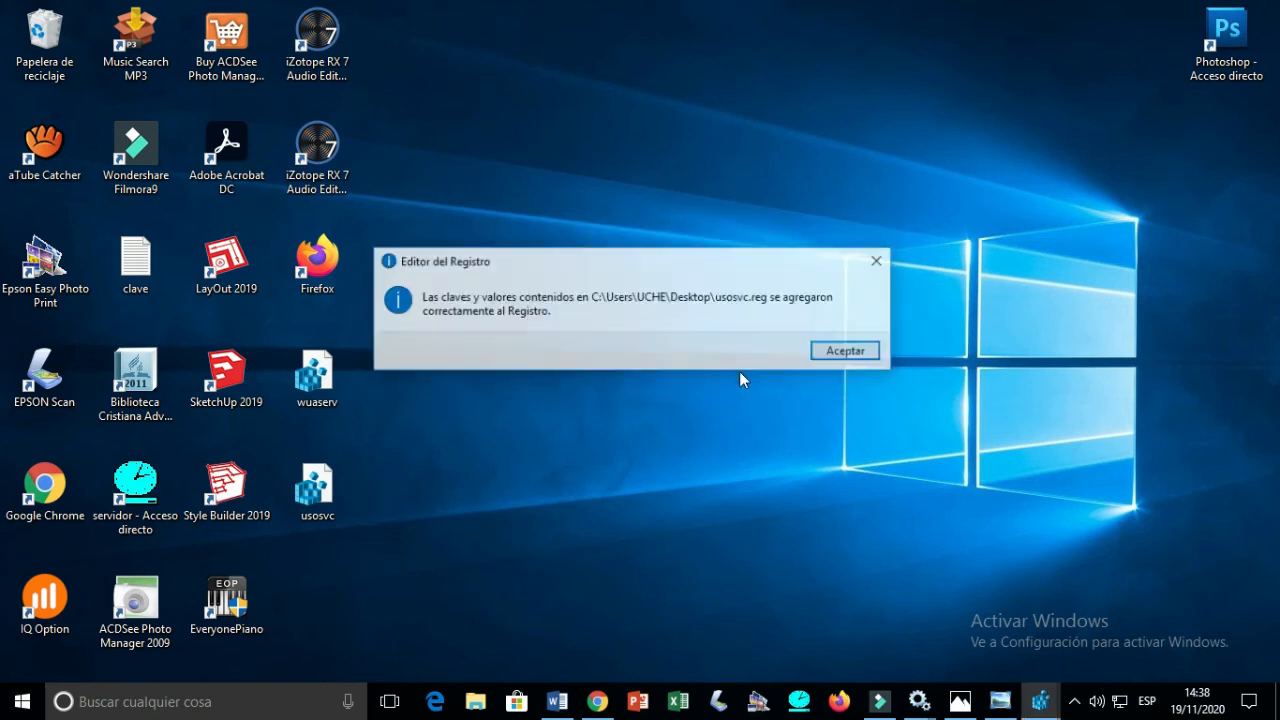
click(844, 350)
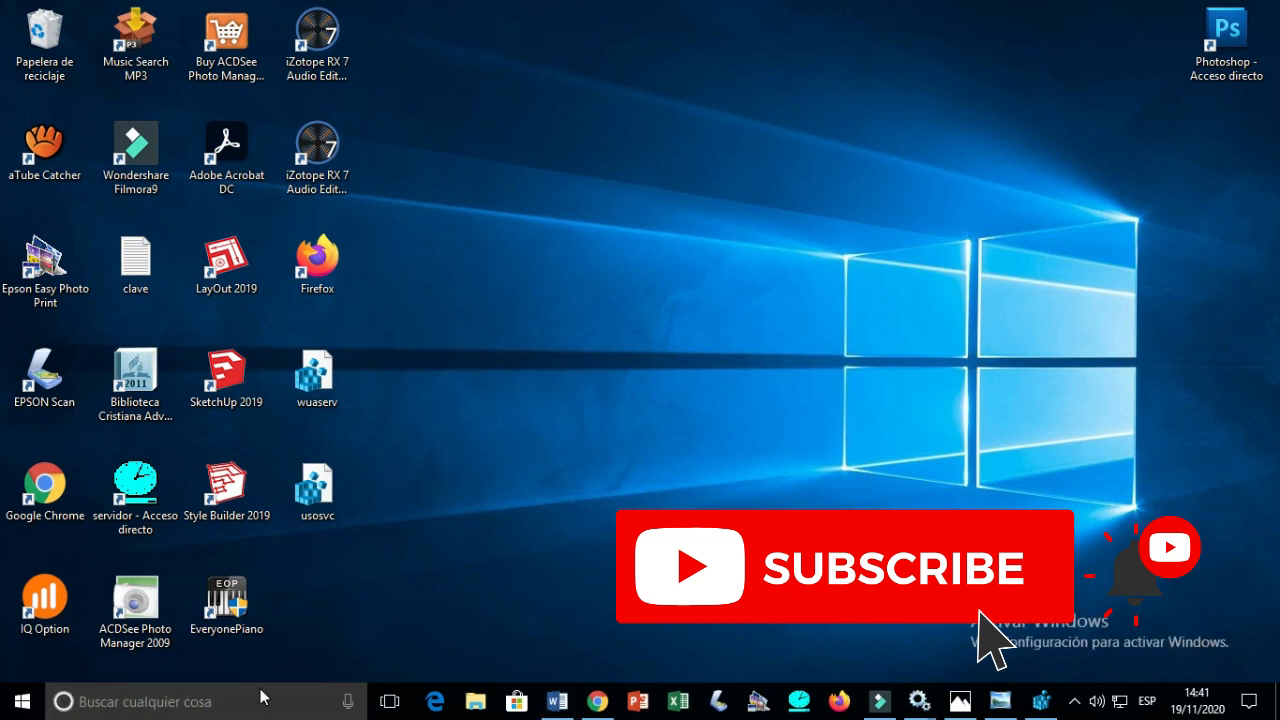
- Open Servicios via search and bring up Windows Update's properties
text(se)
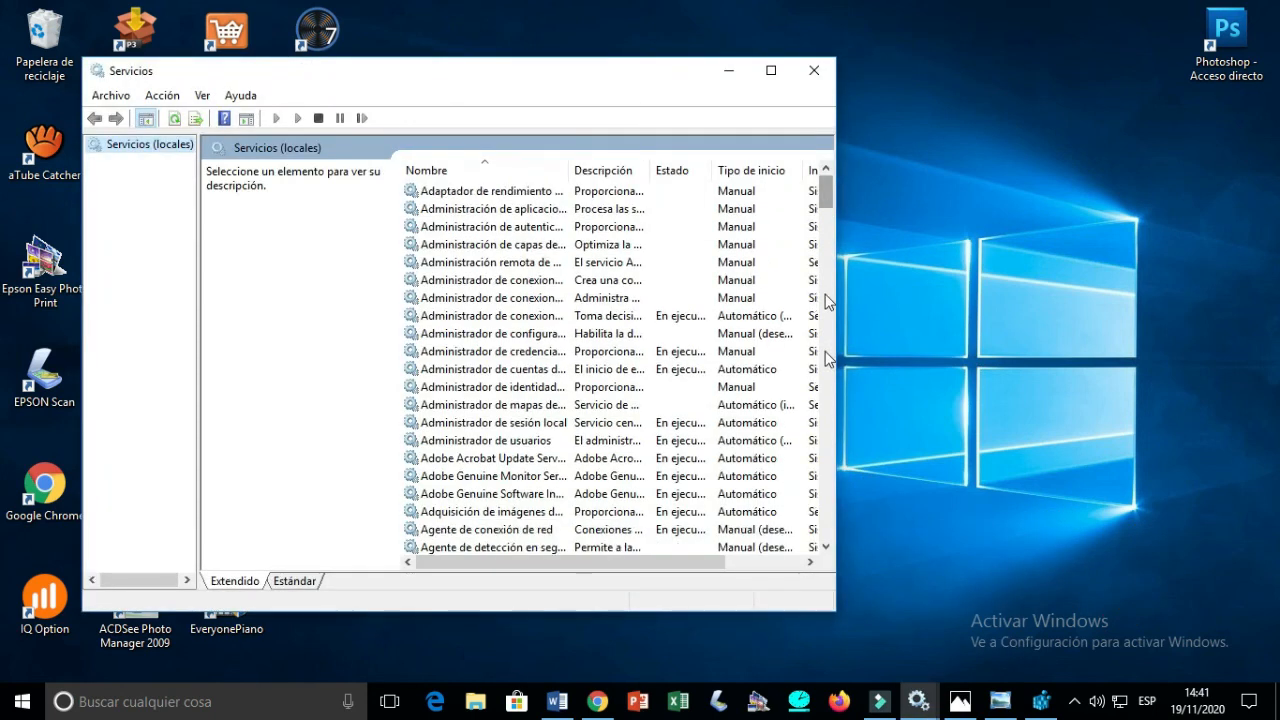
scroll(down, 3)
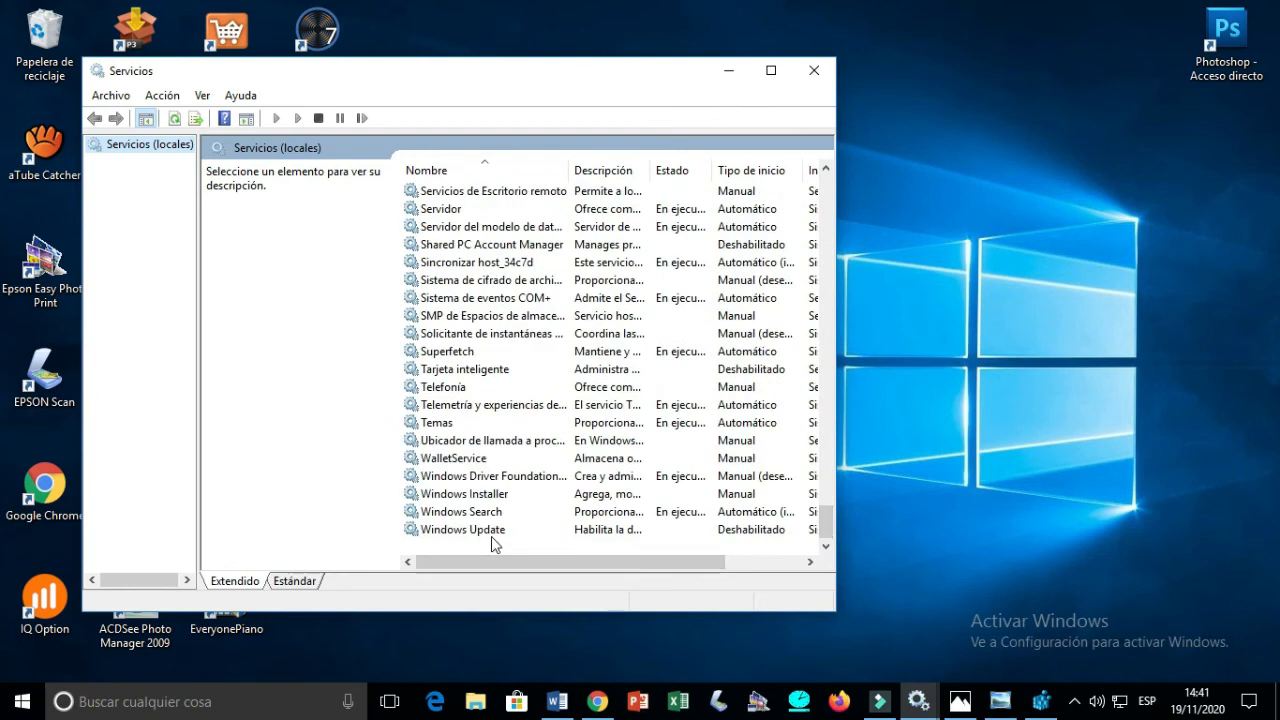
double_click(462, 529)
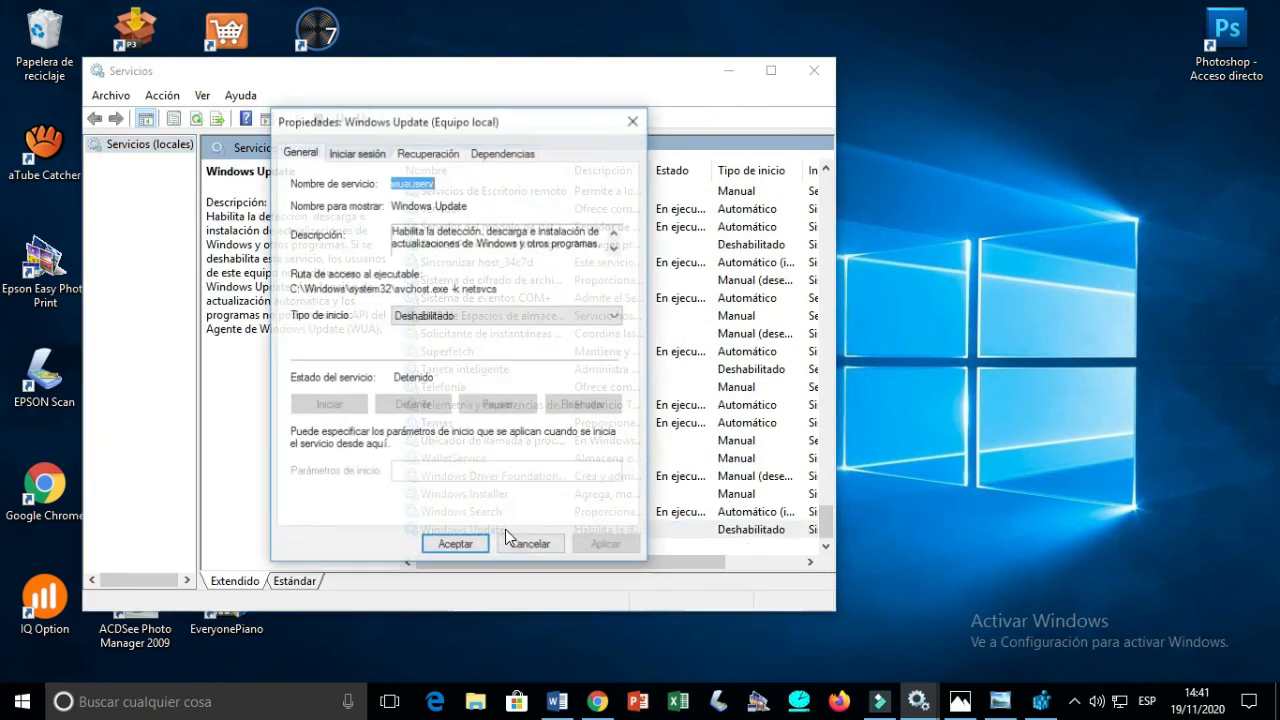